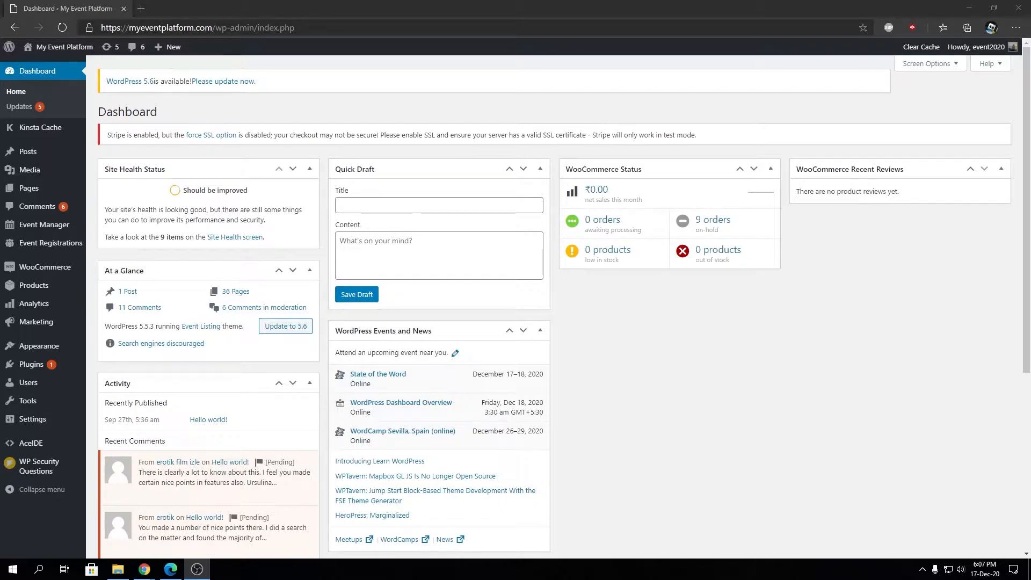
mouse_move(622, 403)
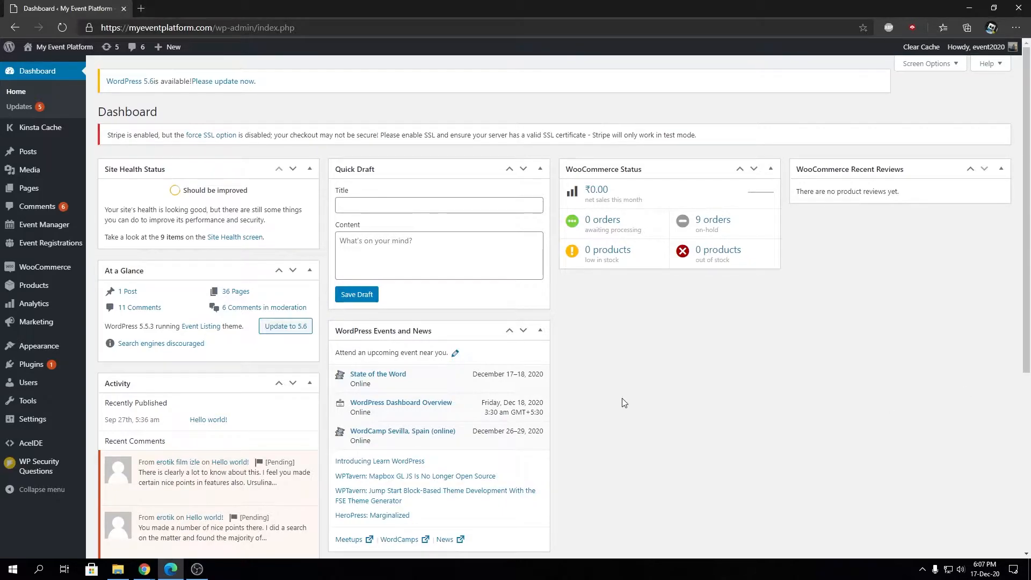
mouse_move(31, 364)
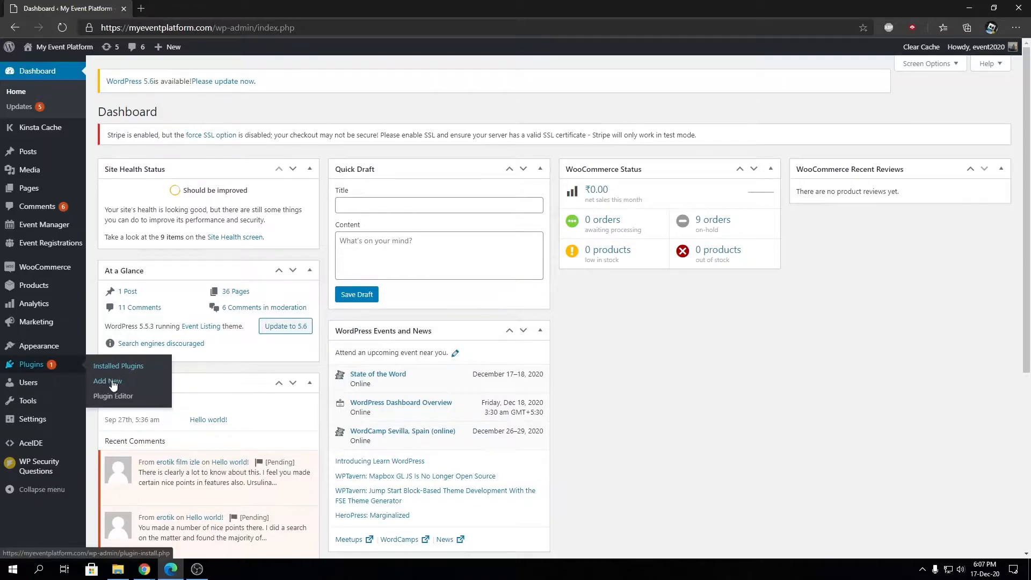
Search the Add New plugins page for 'Login Lockdown'
left_click(108, 381)
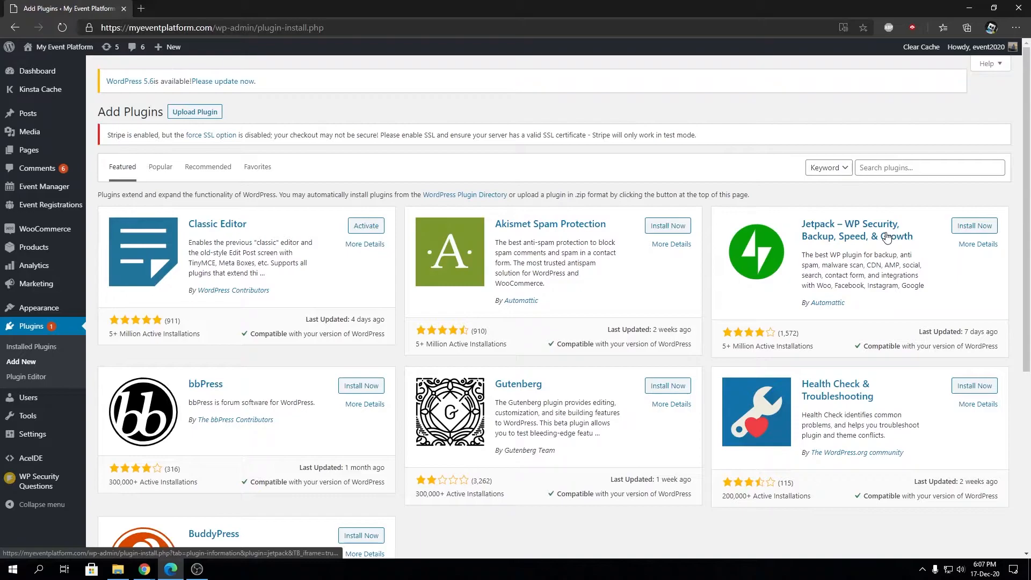
type("Login Lockdown")
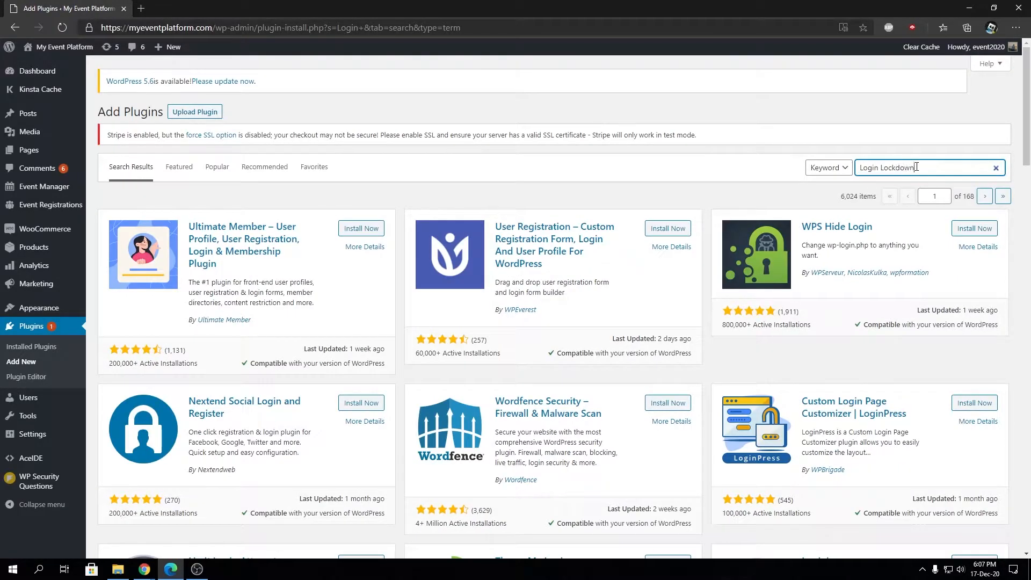
key("Enter")
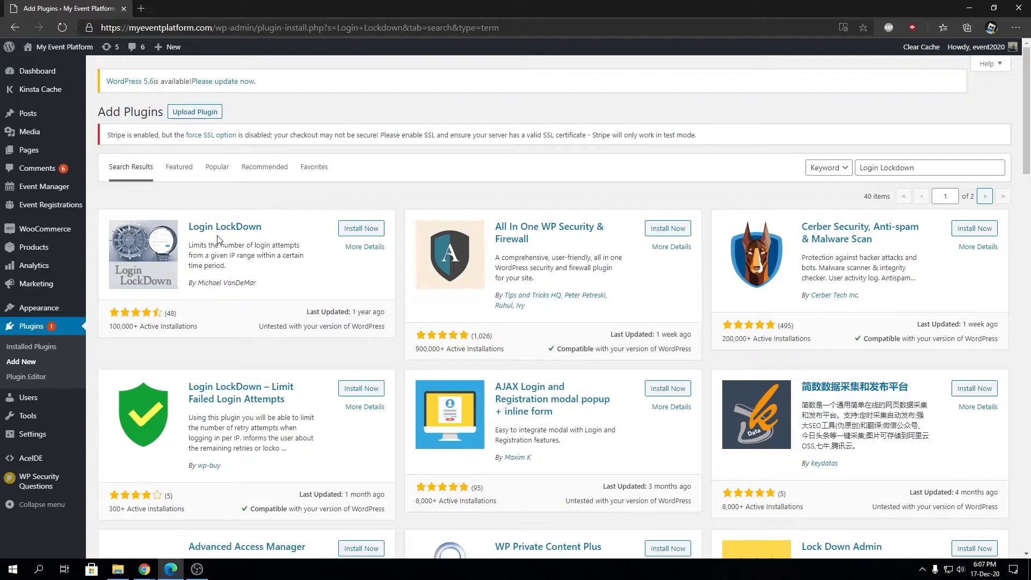
mouse_move(122, 331)
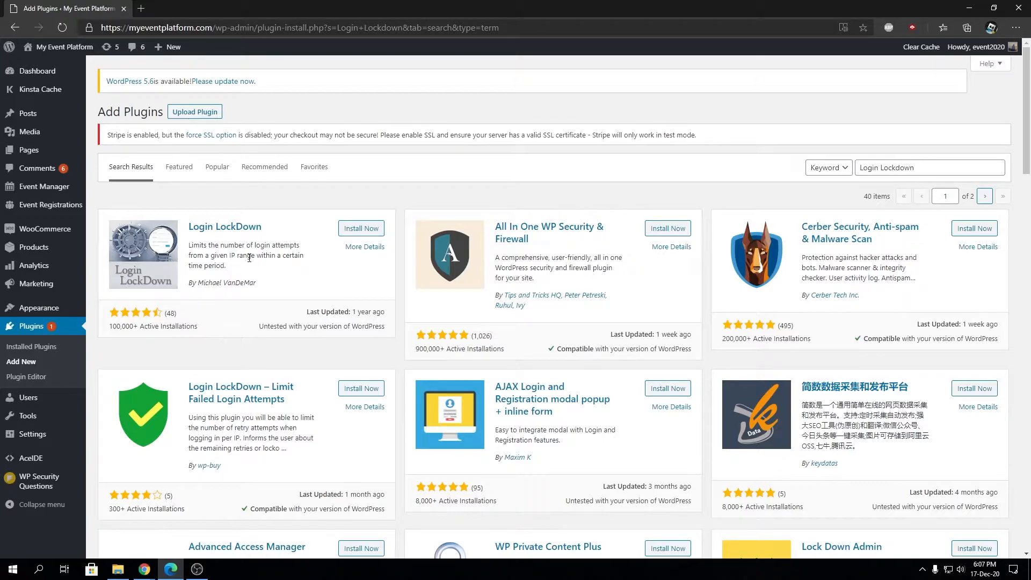
Install the Login LockDown plugin from the results and activate it
left_click(361, 228)
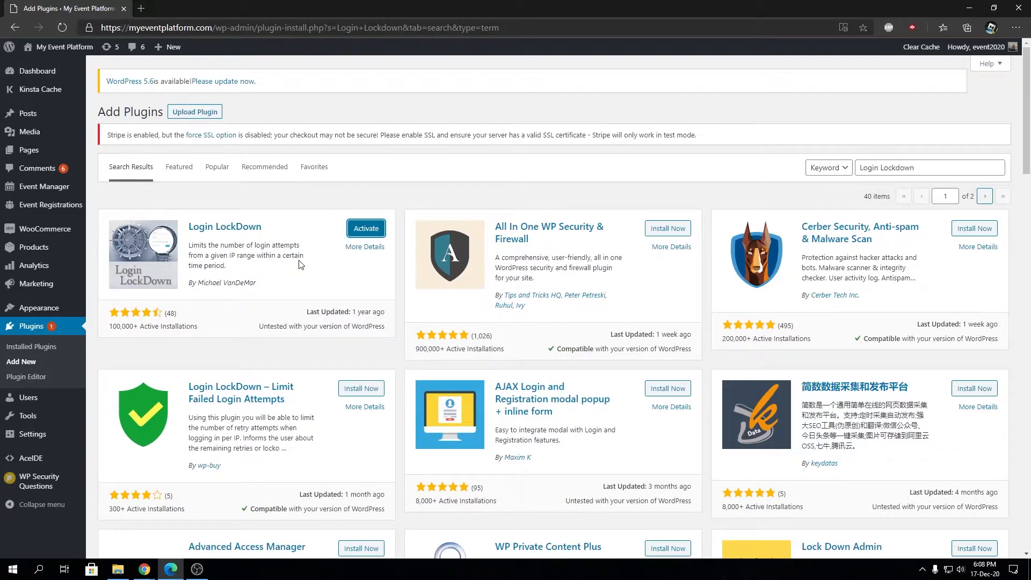
scroll("down", 3)
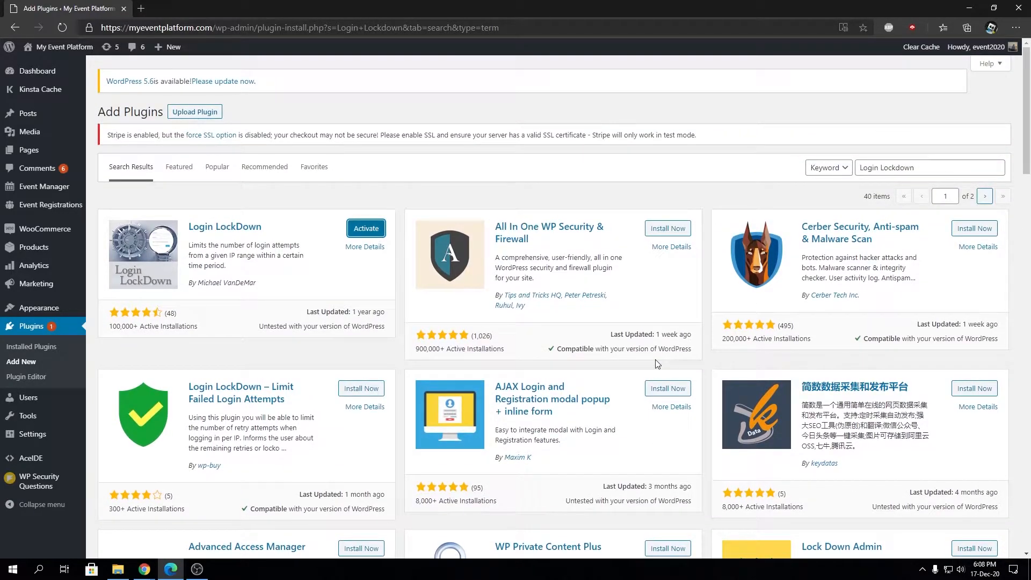
mouse_move(354, 266)
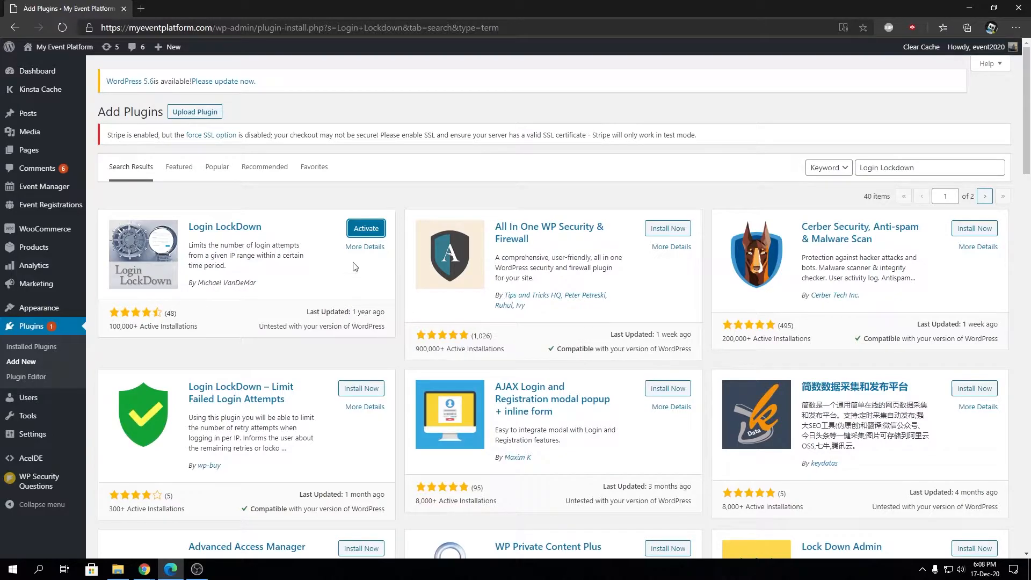
left_click(365, 227)
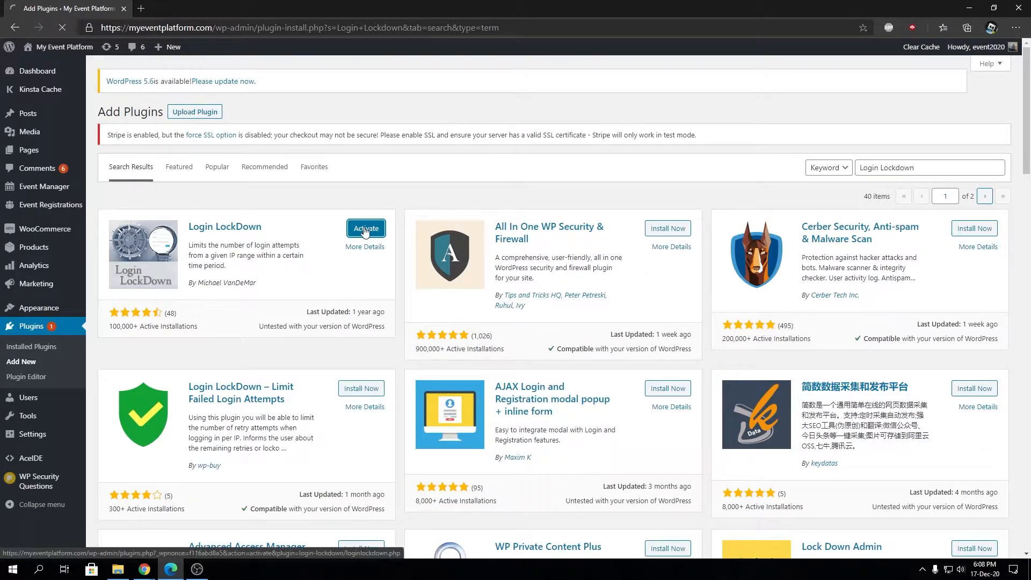
left_click(365, 228)
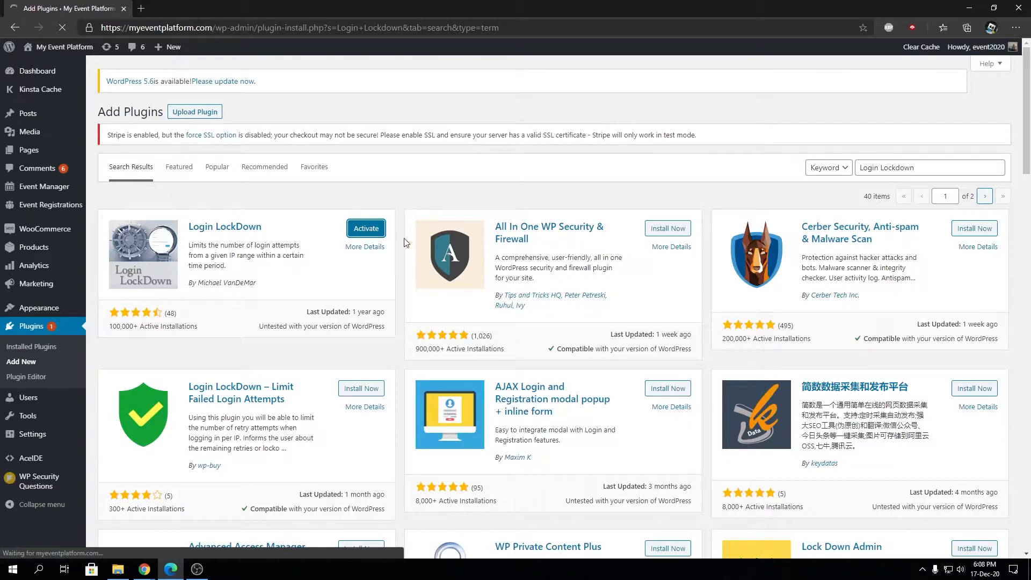
Go to Settings > Login LockDown and view the Activity (0) list with no locked-out IPs
left_click(365, 228)
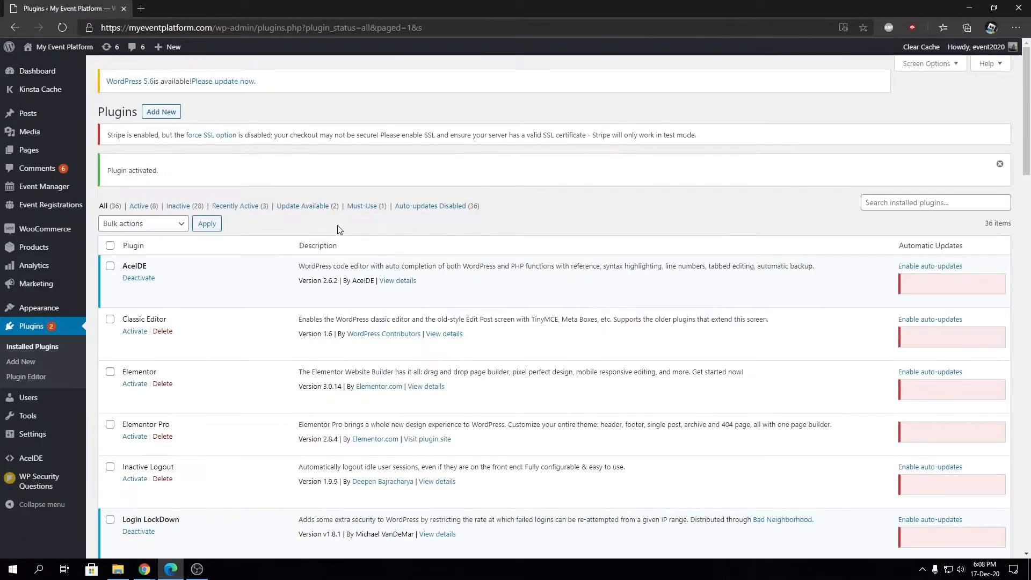
mouse_move(99, 411)
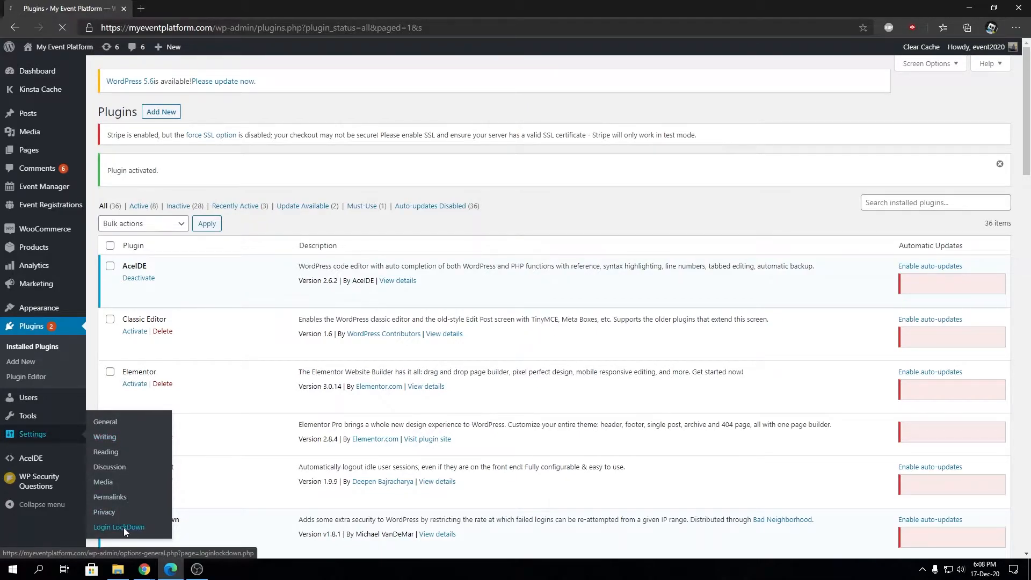
left_click(118, 526)
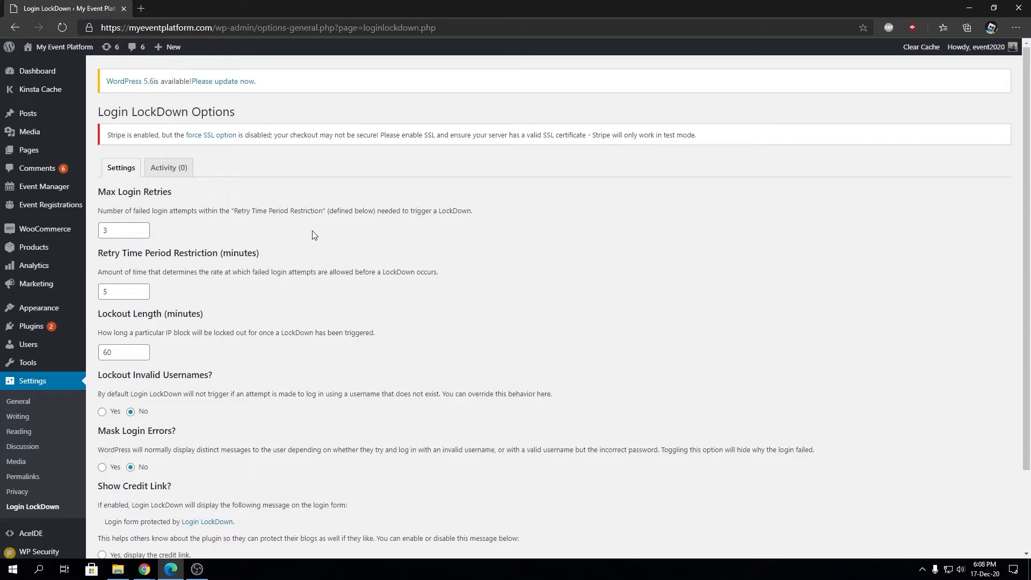
mouse_move(165, 174)
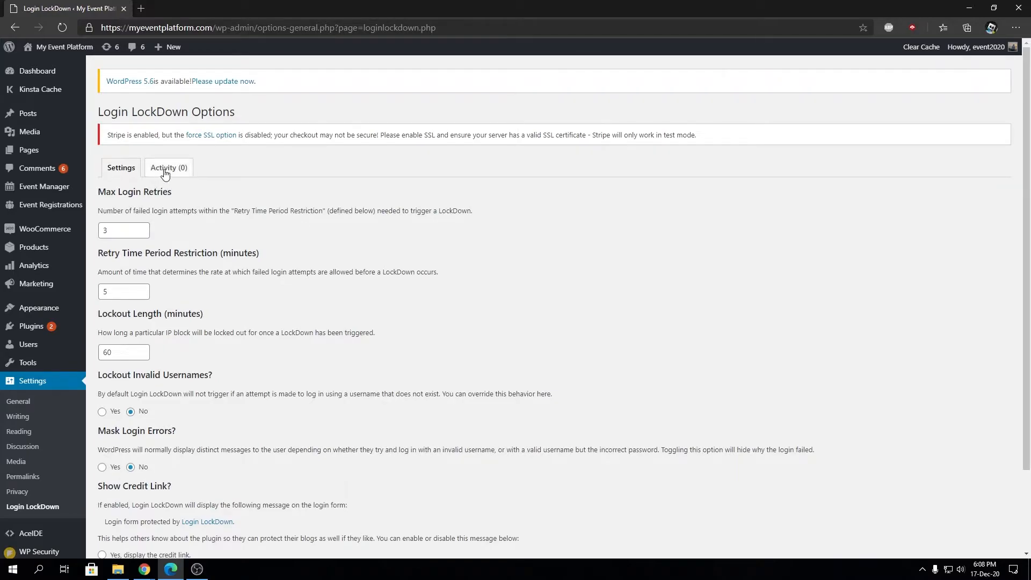
left_click(168, 167)
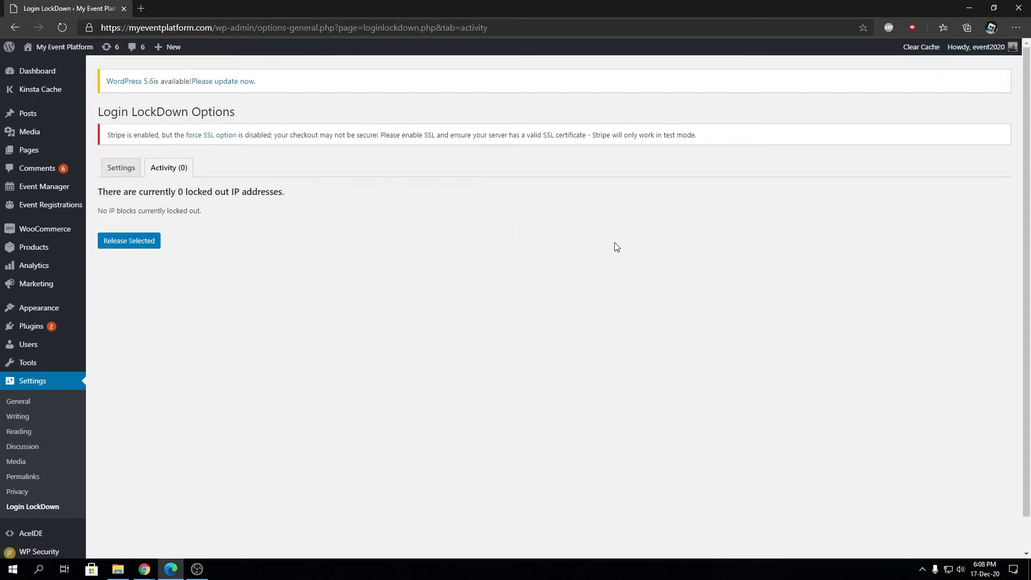
mouse_move(348, 249)
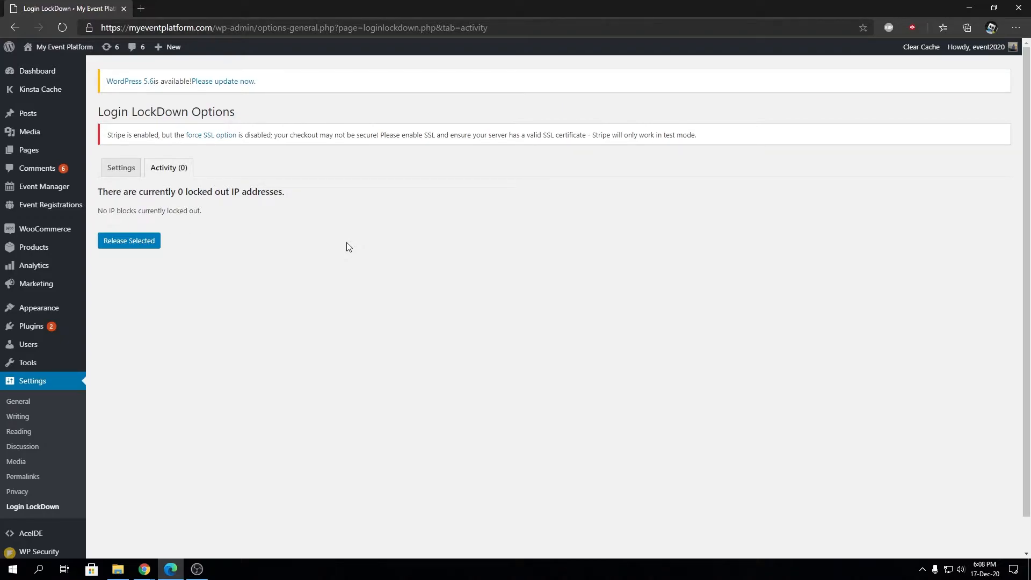
mouse_move(460, 211)
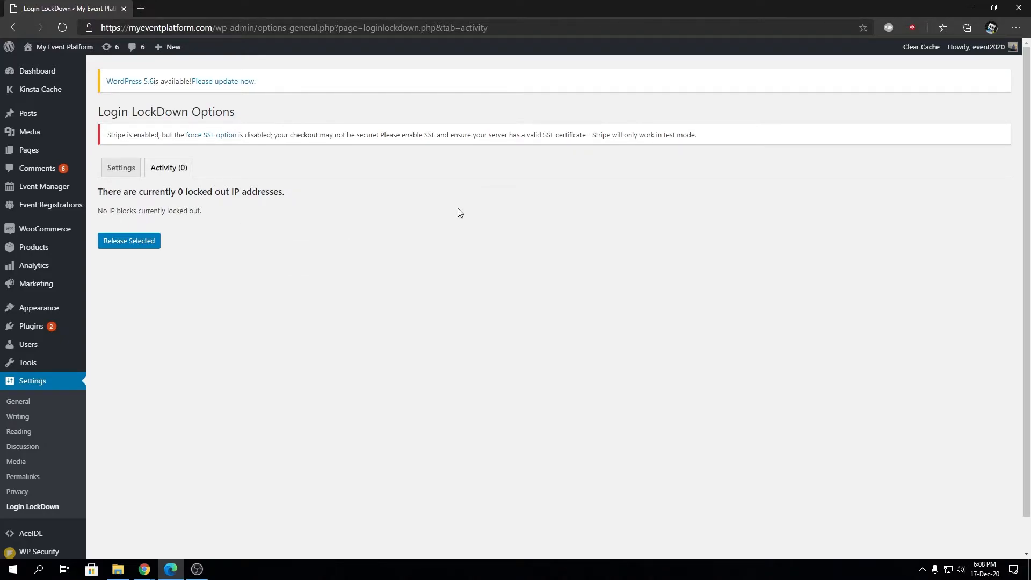
mouse_move(123, 170)
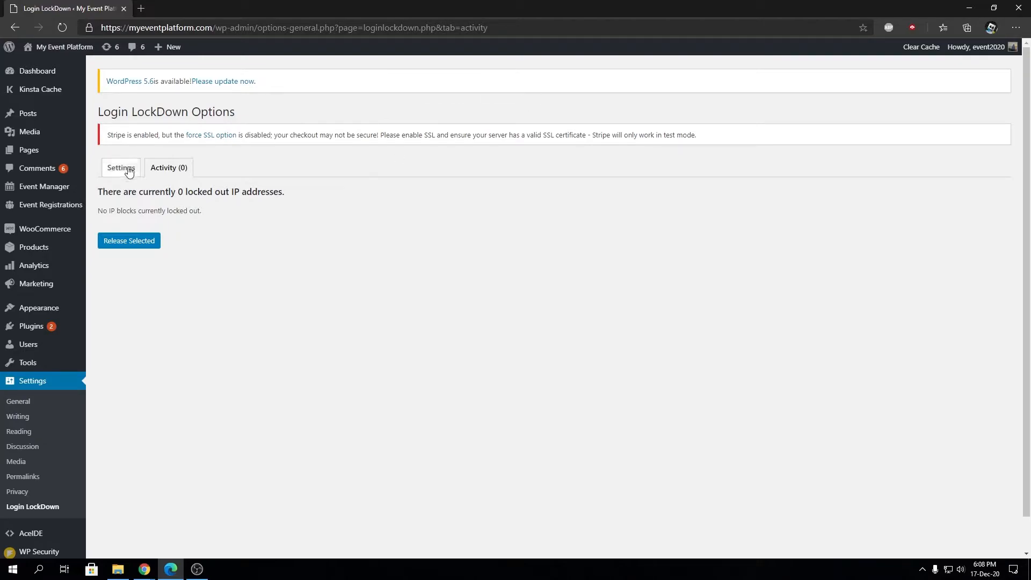
Review the Settings tab values: 3 max retries, retry period and 60-minute lockout length
left_click(120, 168)
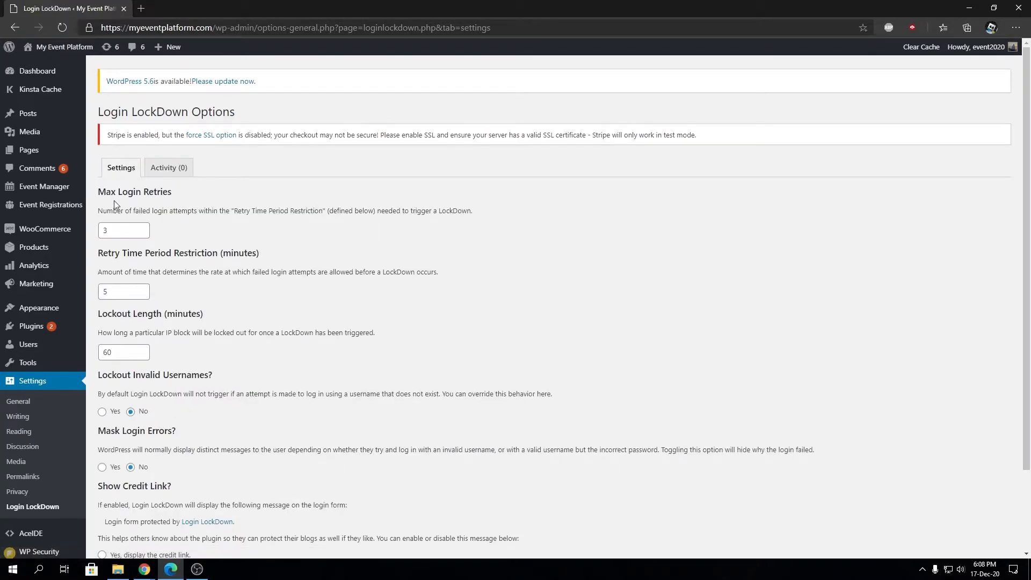
mouse_move(109, 195)
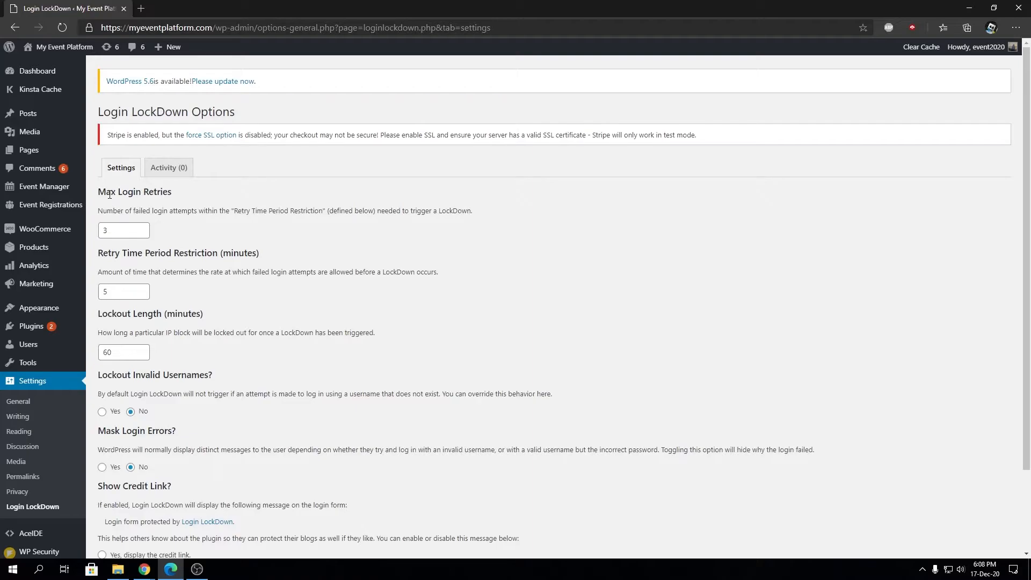
mouse_move(427, 285)
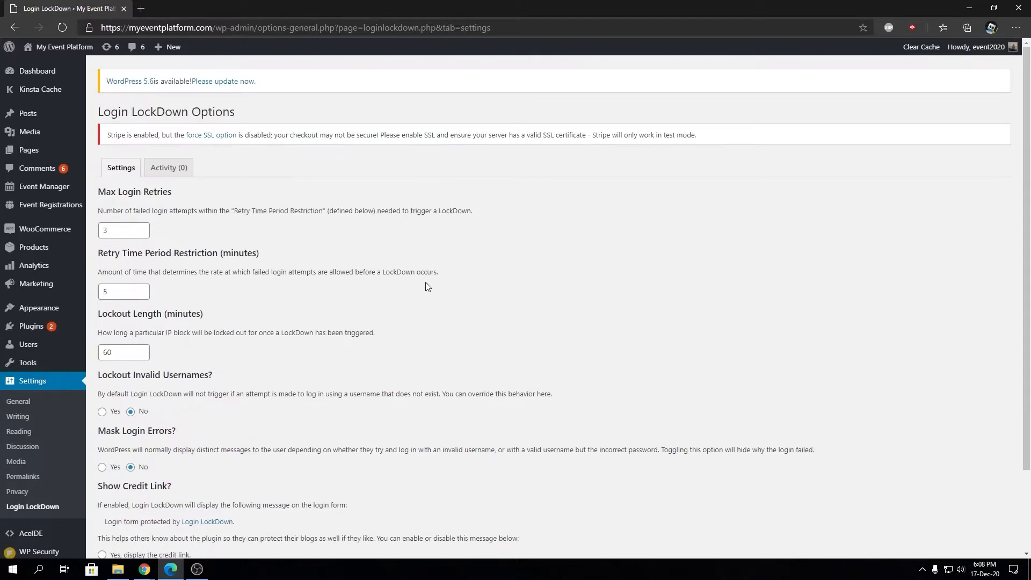
mouse_move(170, 204)
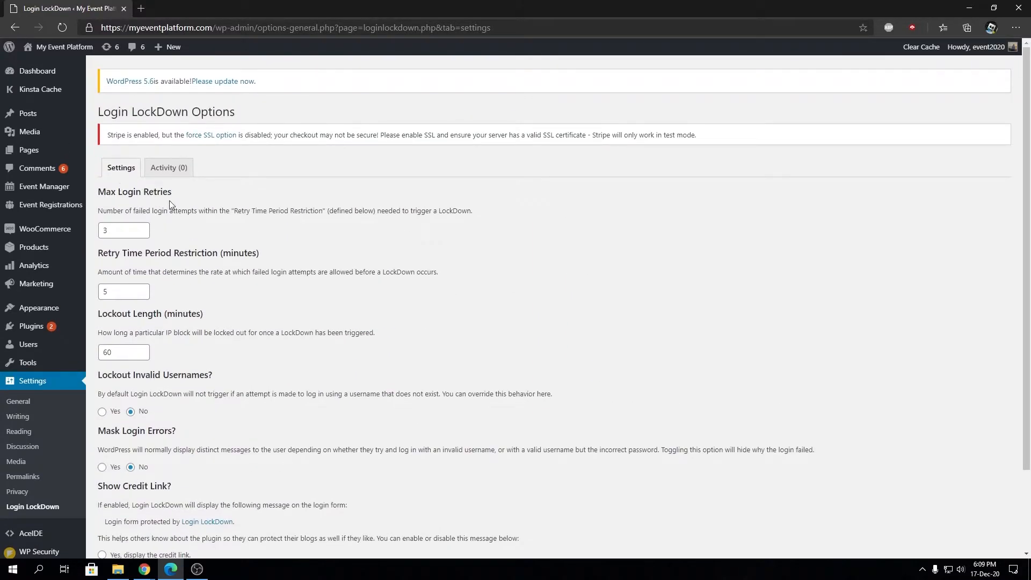
left_click(123, 229)
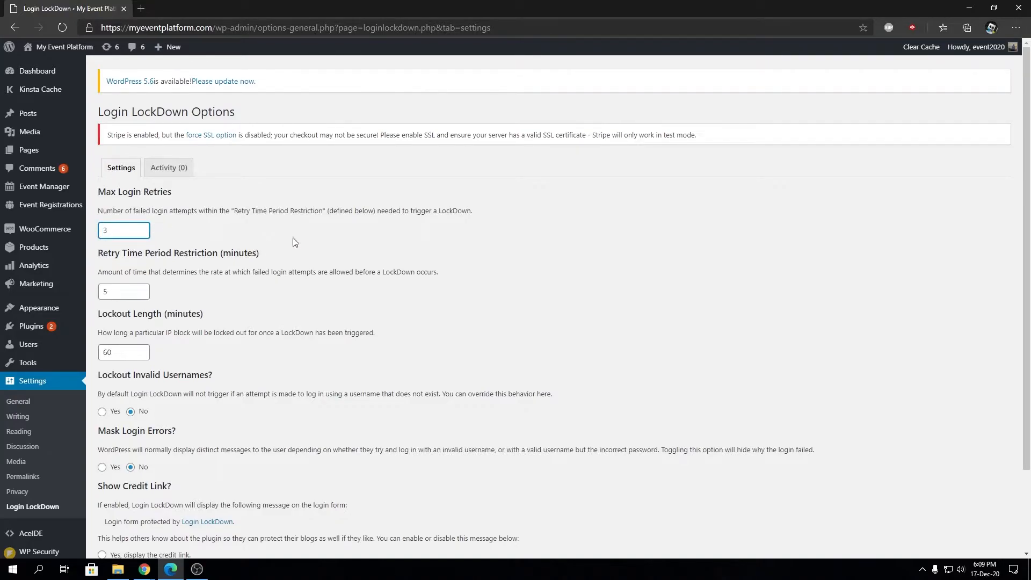
left_click(124, 292)
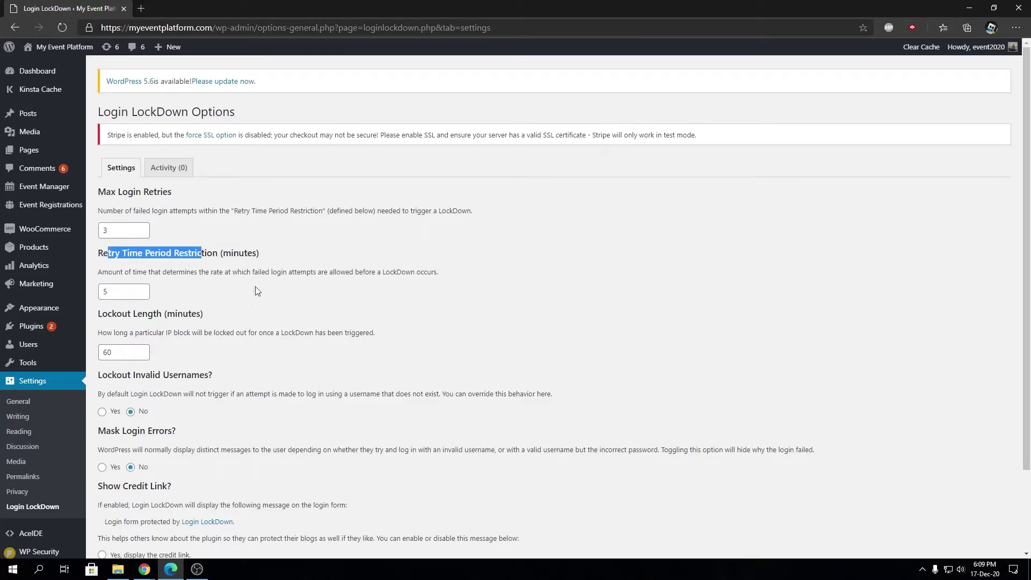
left_click(228, 333)
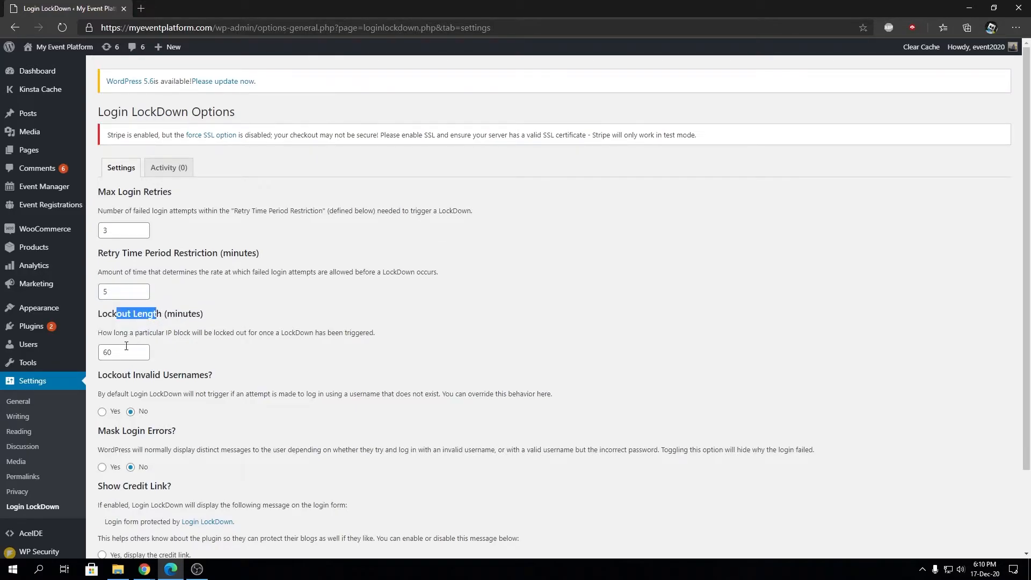
left_click(120, 352)
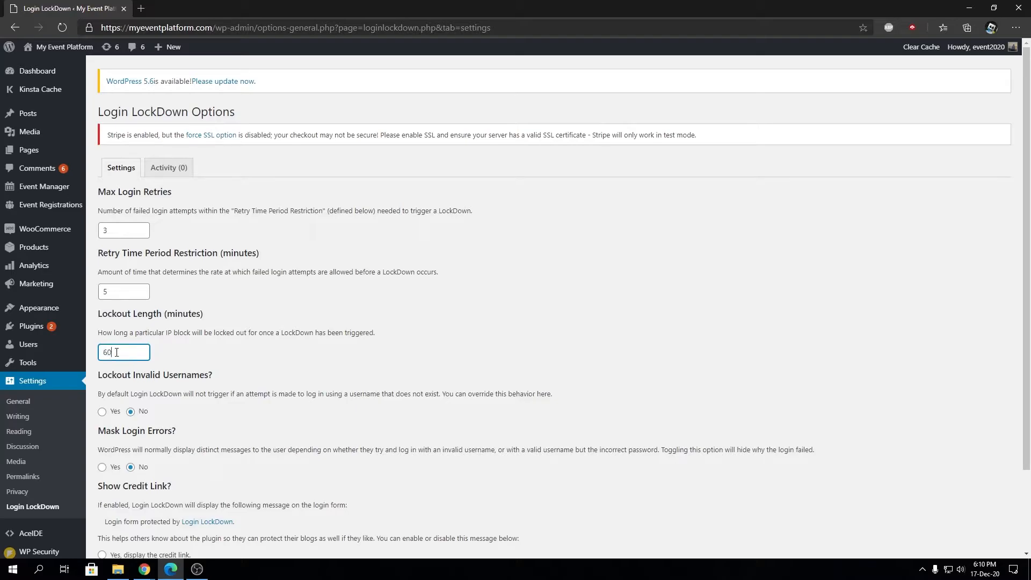
scroll("down", 3)
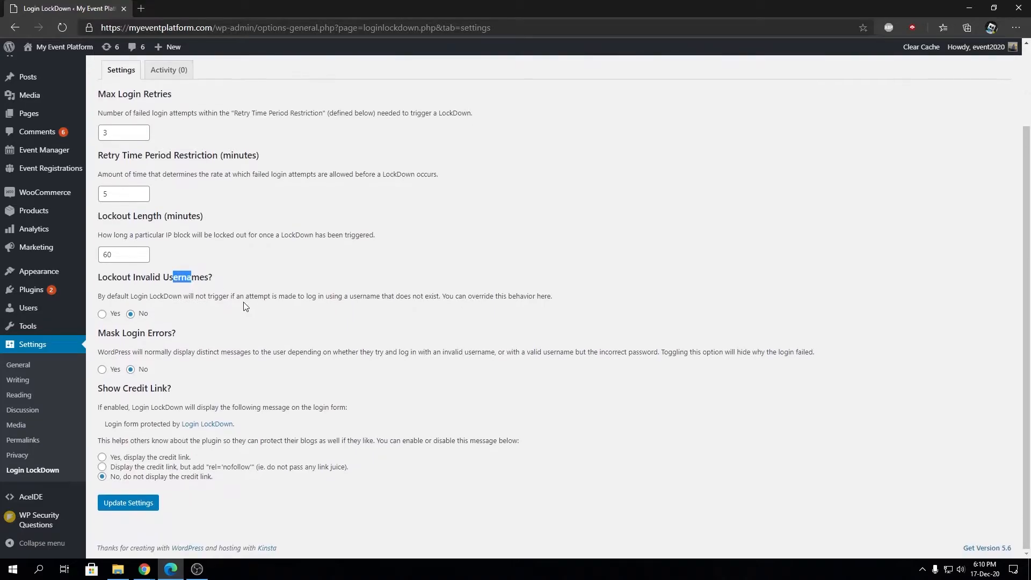
mouse_move(212, 297)
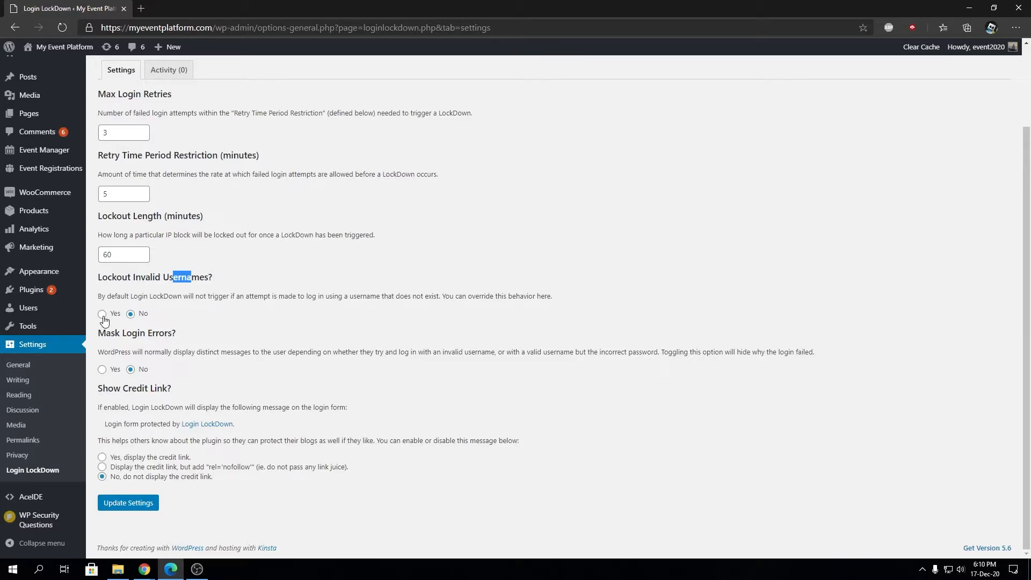
Set Lockout Invalid Usernames to Yes and Mask Login Errors to Yes
left_click(102, 314)
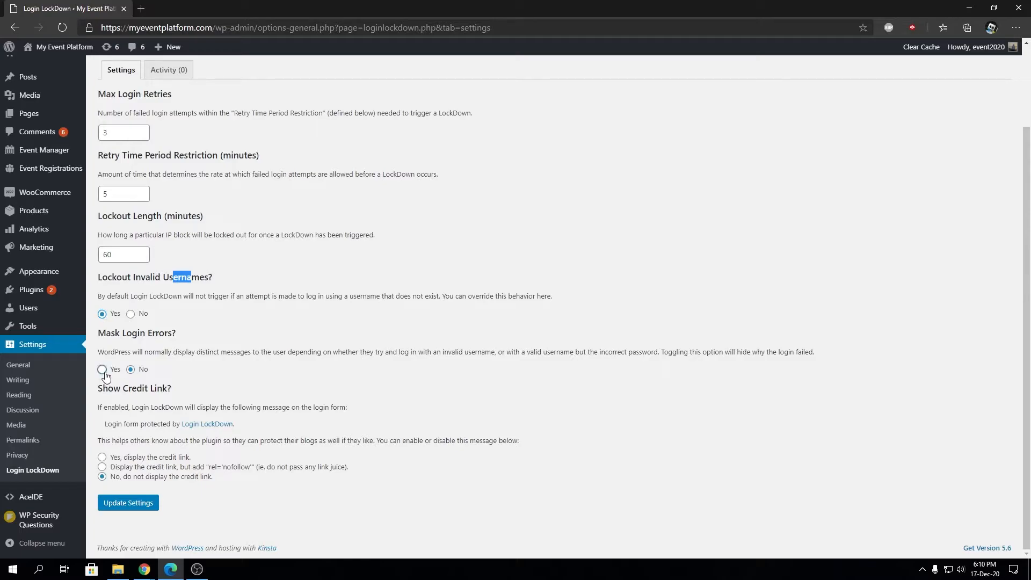
left_click(101, 370)
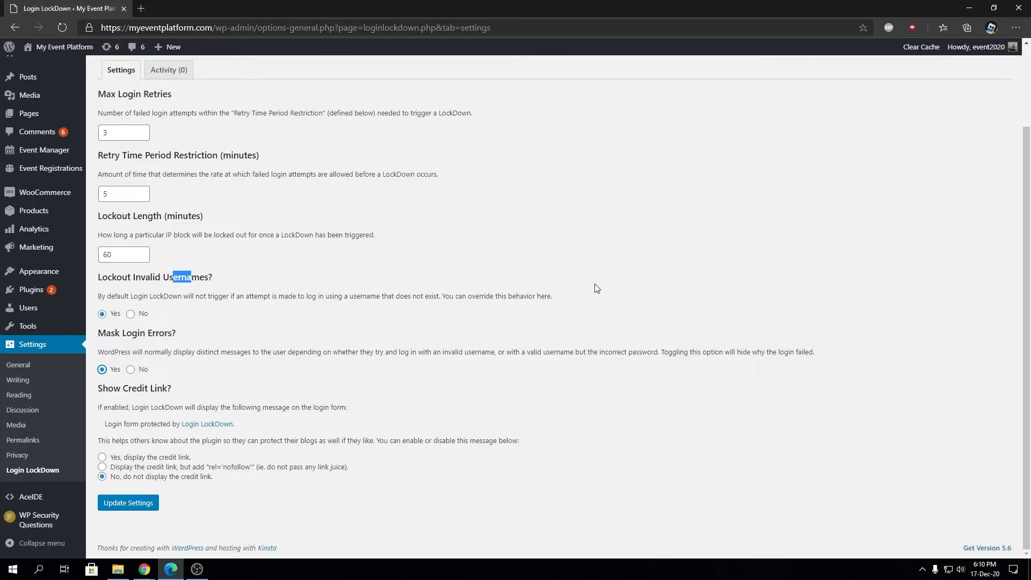
mouse_move(454, 389)
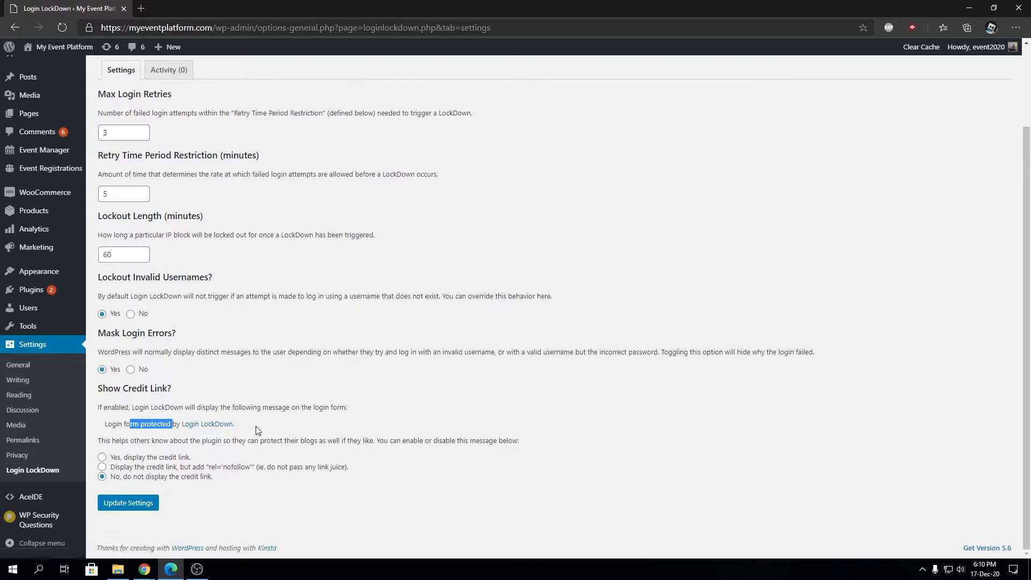
mouse_move(129, 453)
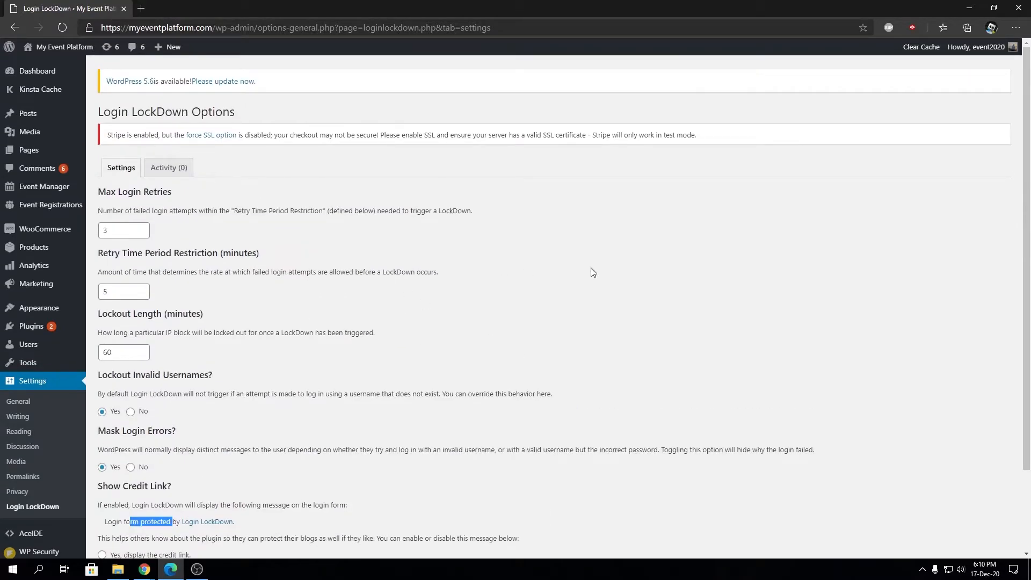
Choose 'Yes, display the credit link.' and submit with Update Settings
scroll("down", 3)
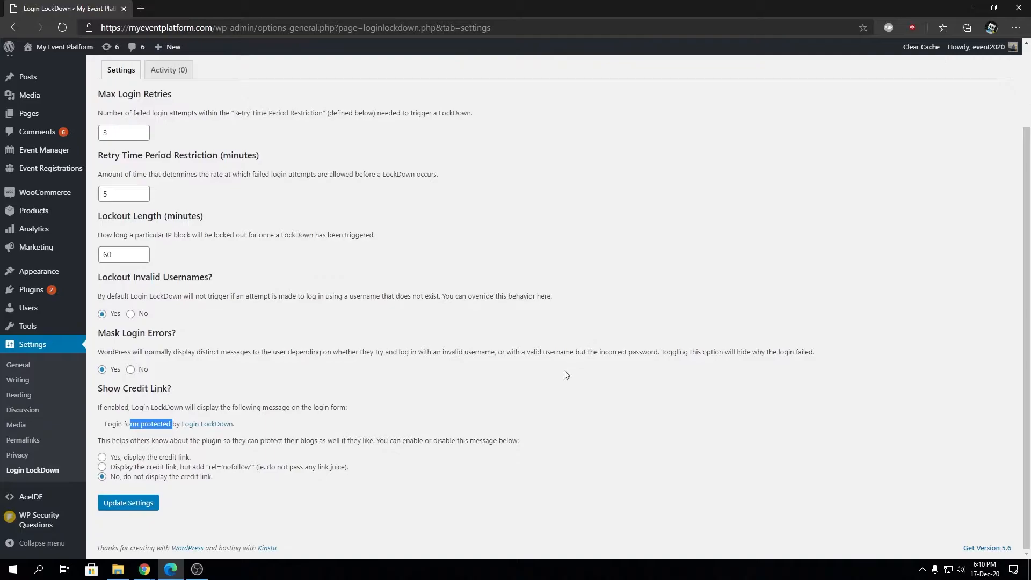
mouse_move(518, 436)
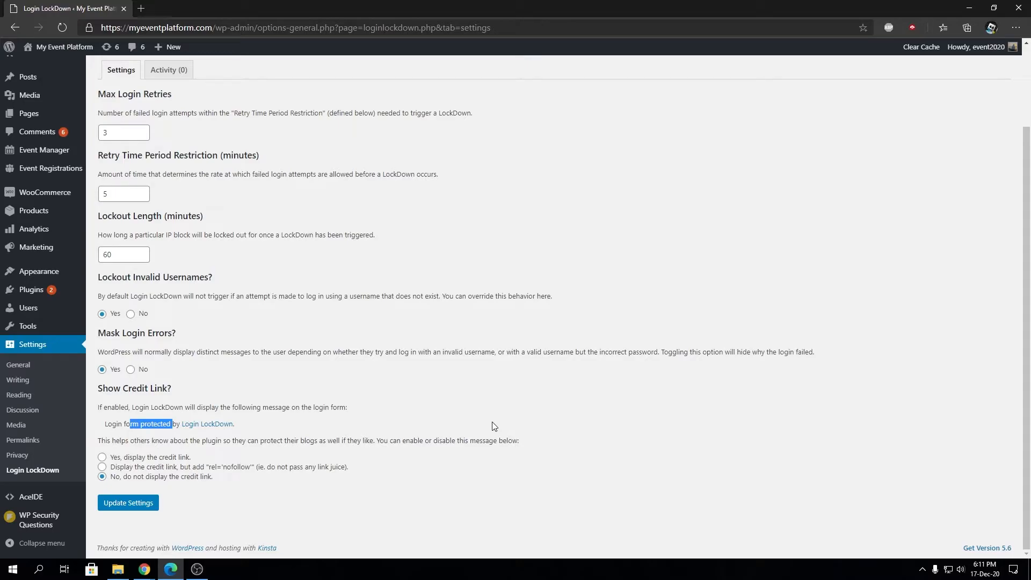
mouse_move(378, 485)
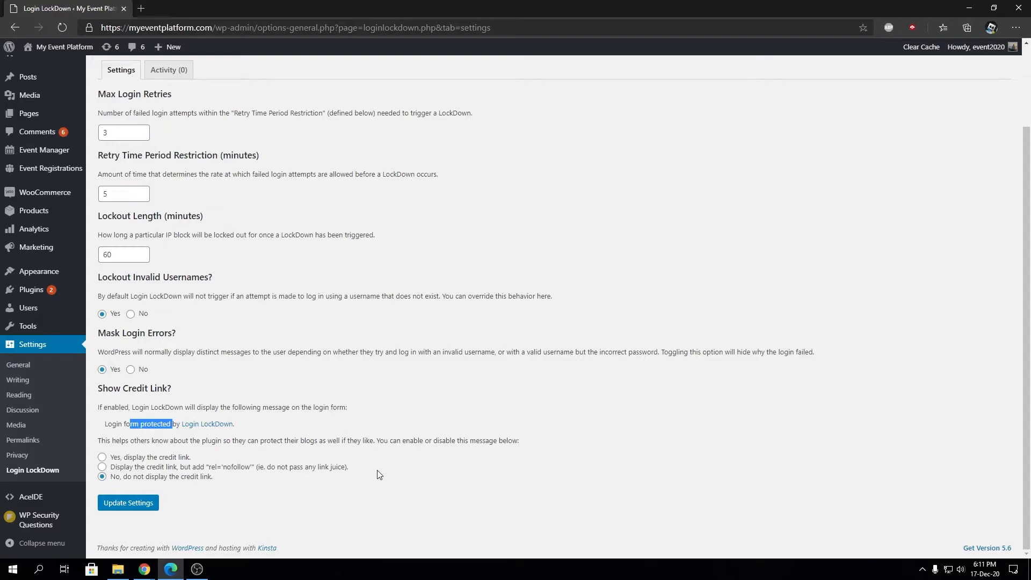
mouse_move(141, 459)
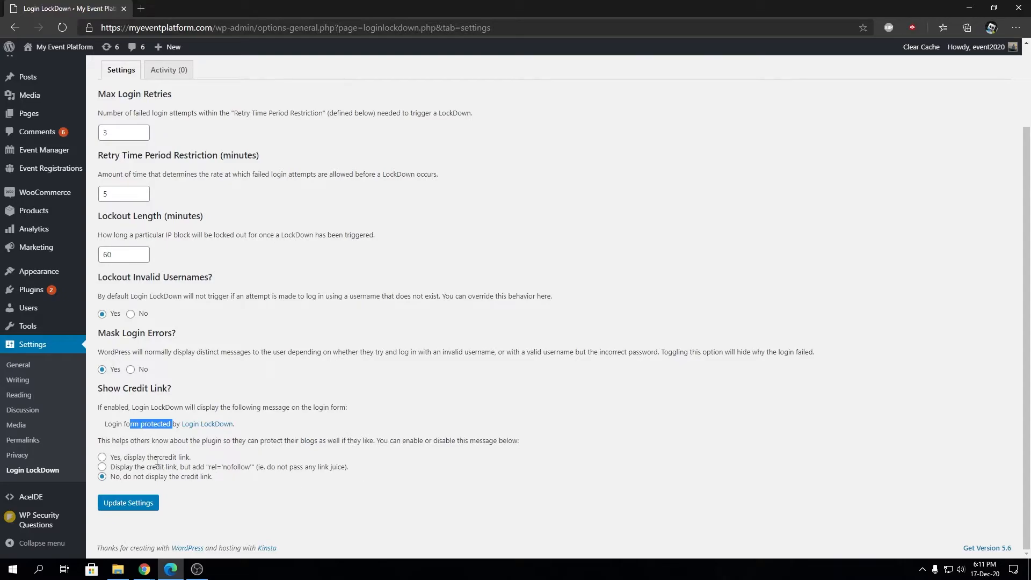
left_click(101, 458)
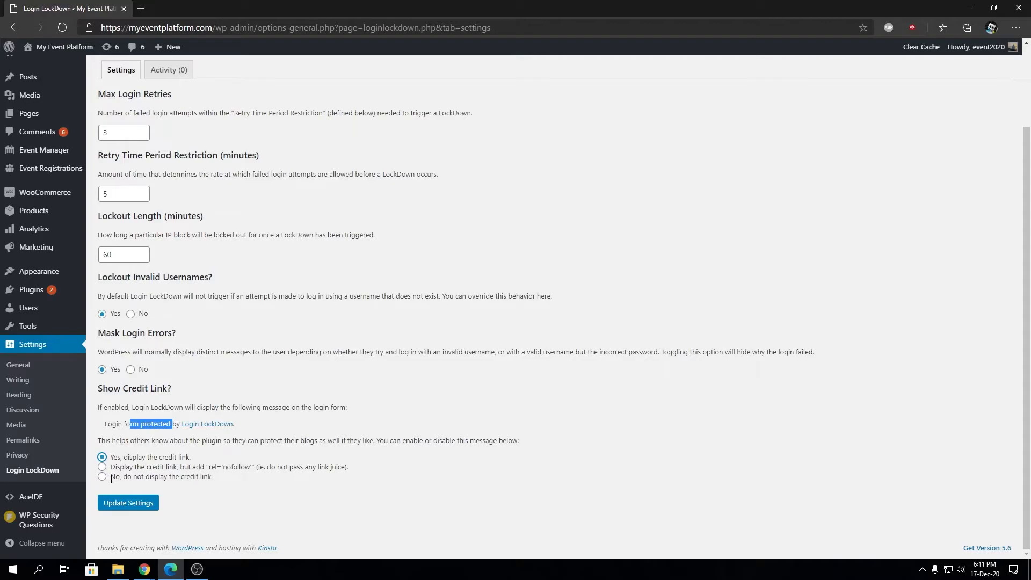
left_click(128, 503)
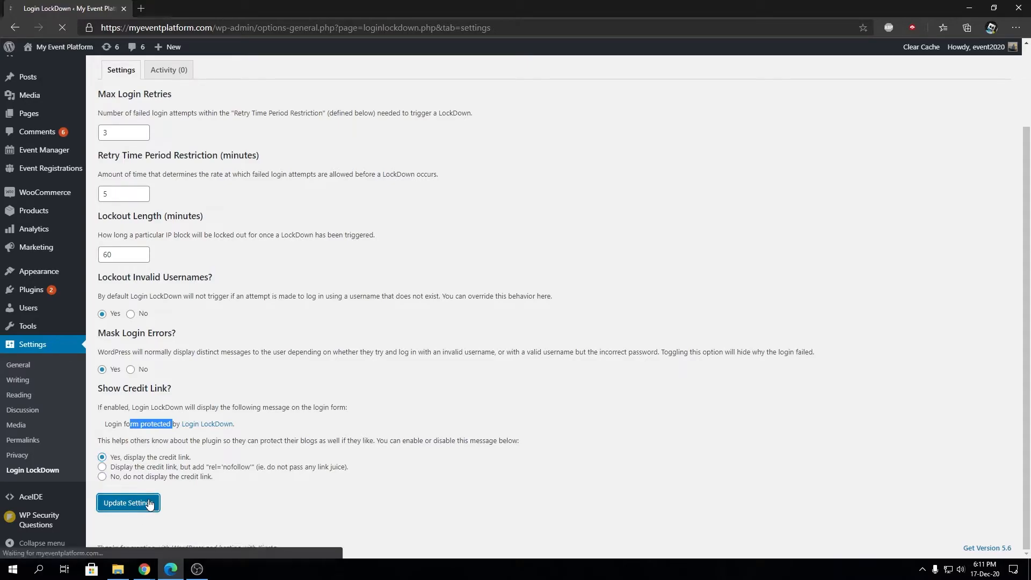
left_click(128, 503)
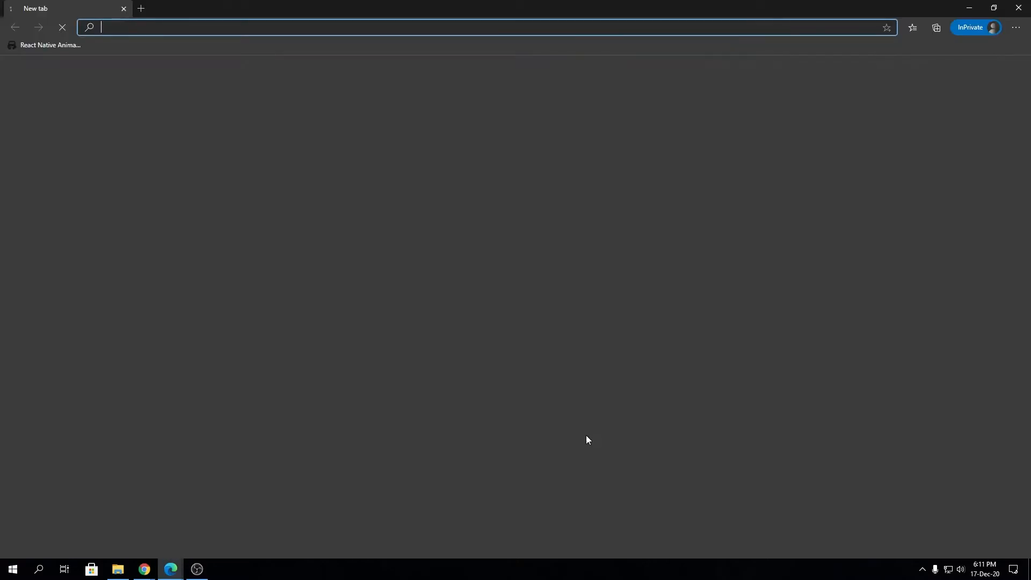
Load the site's wp-admin address in the InPrivate window
type("my")
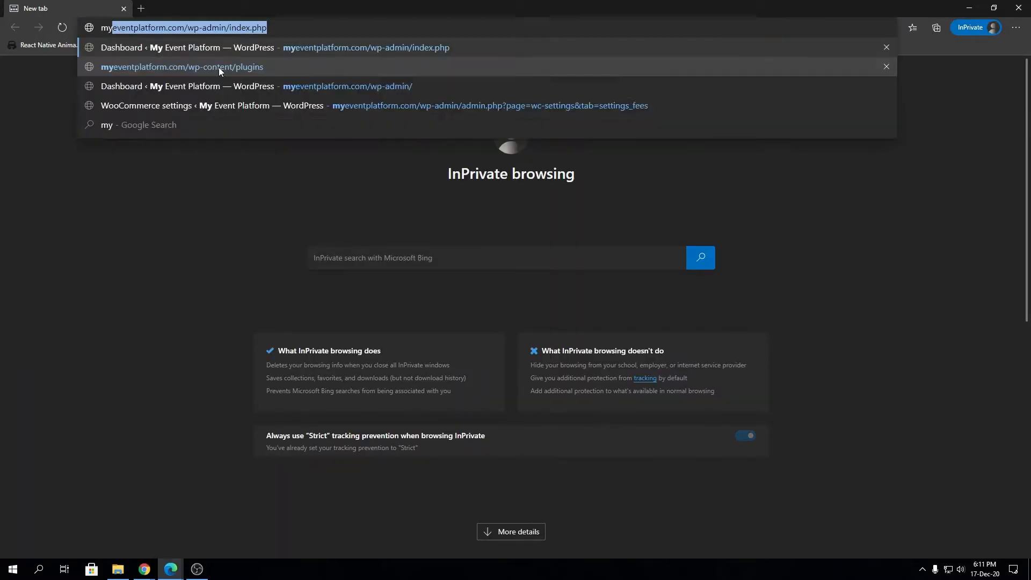
key("Enter")
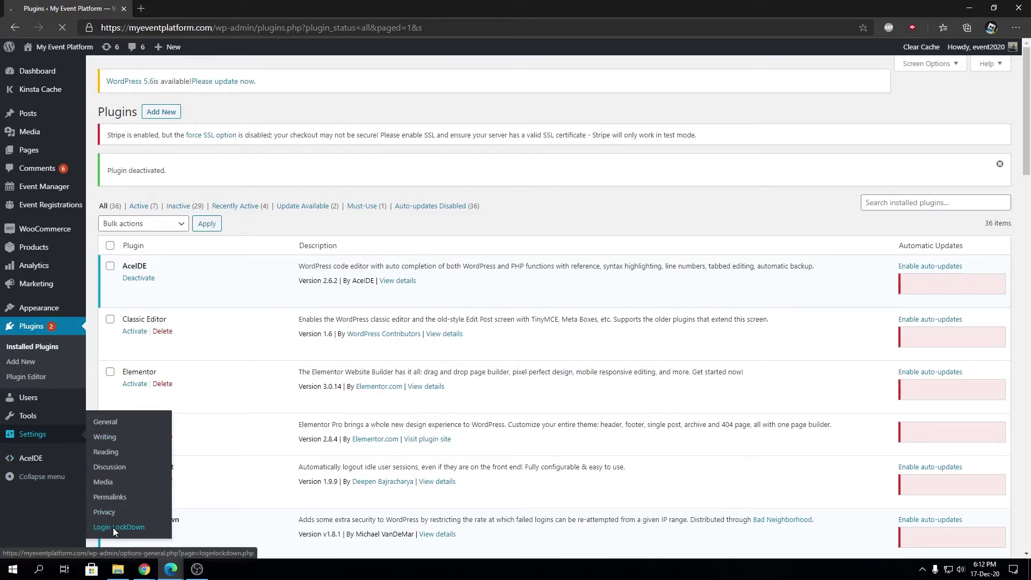
Reopen Settings > Login LockDown and inspect the 3 retries and 60-minute lockout fields
left_click(118, 526)
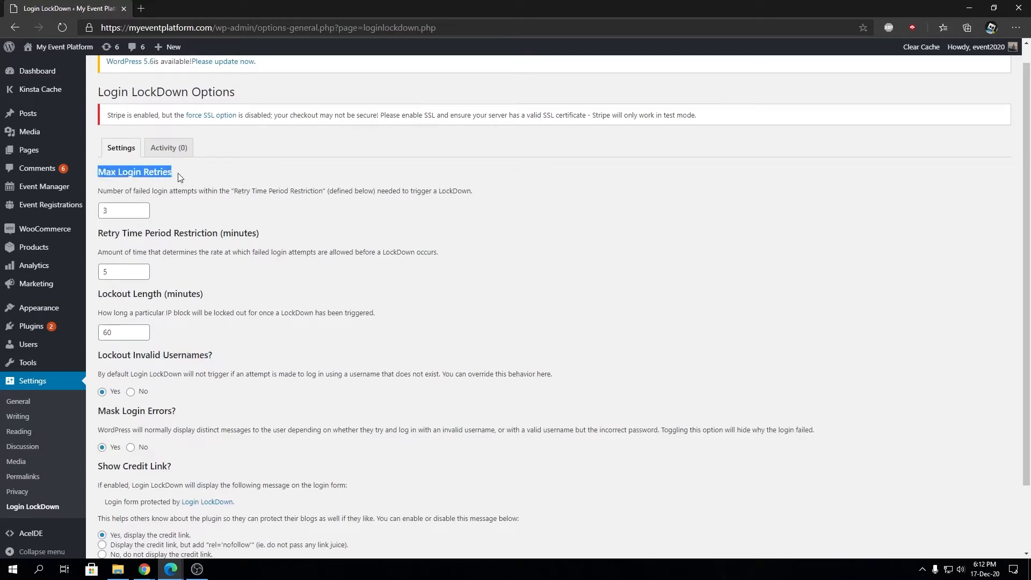
left_click(123, 211)
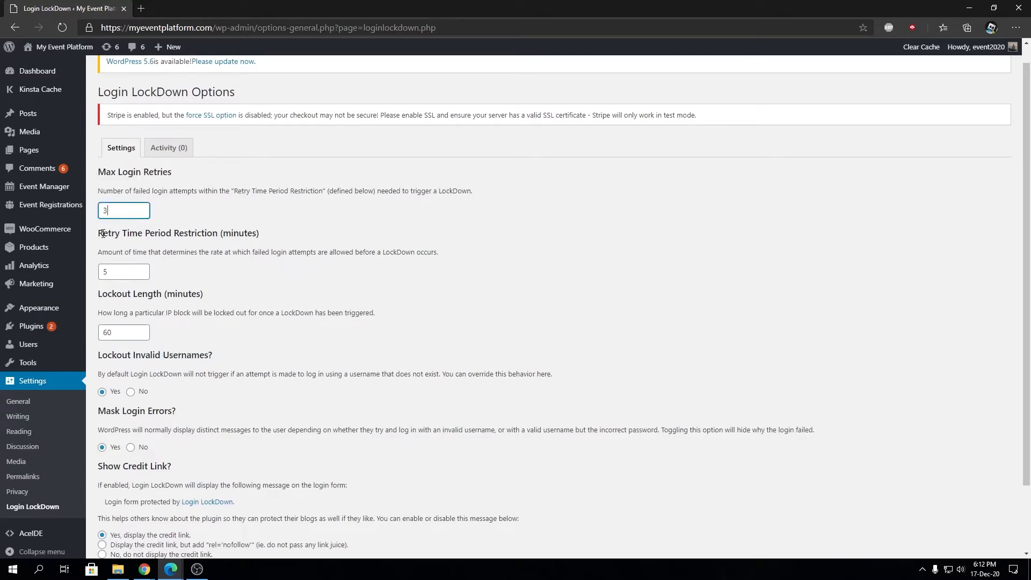
left_click(123, 272)
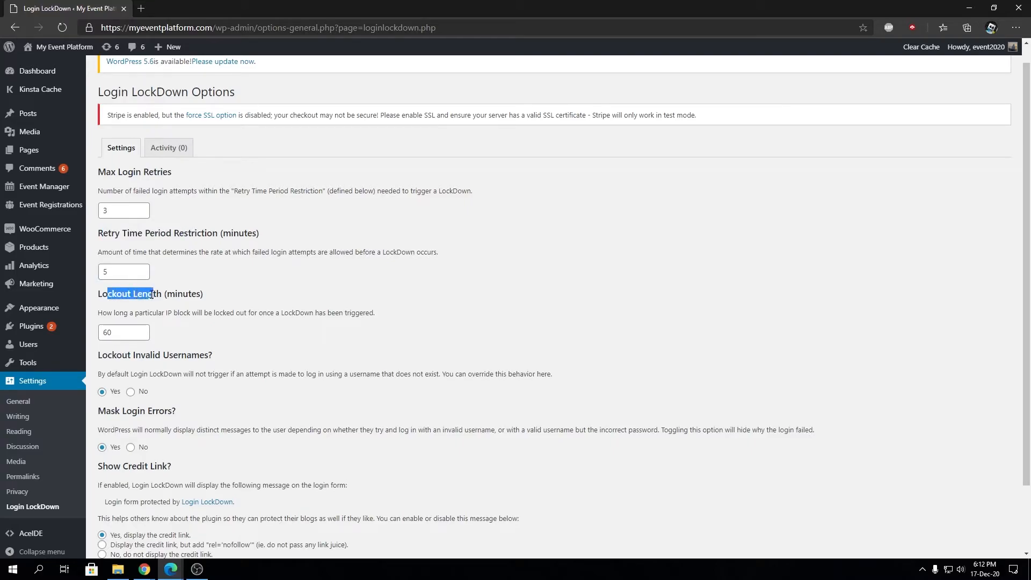
mouse_move(298, 337)
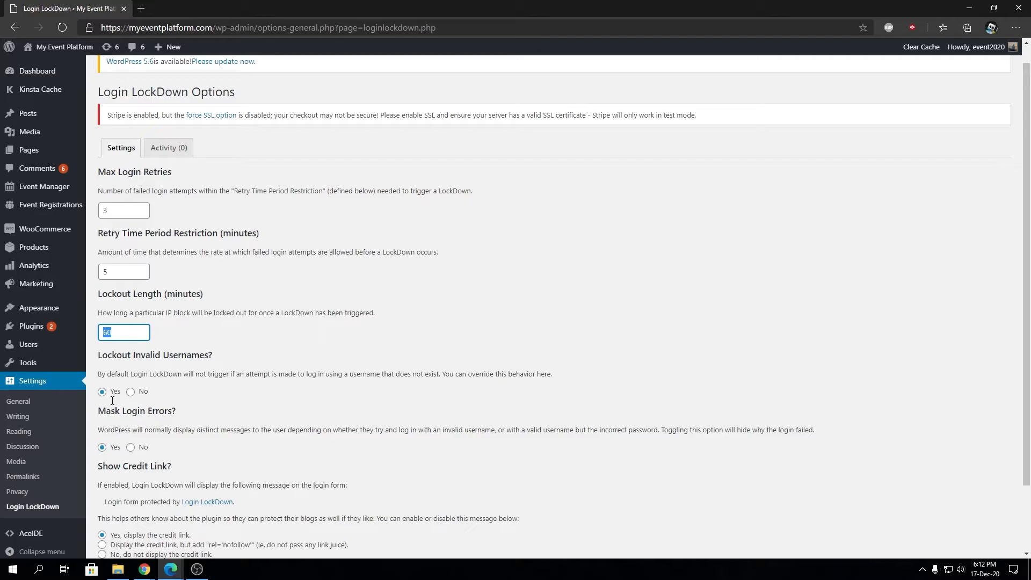
mouse_move(179, 570)
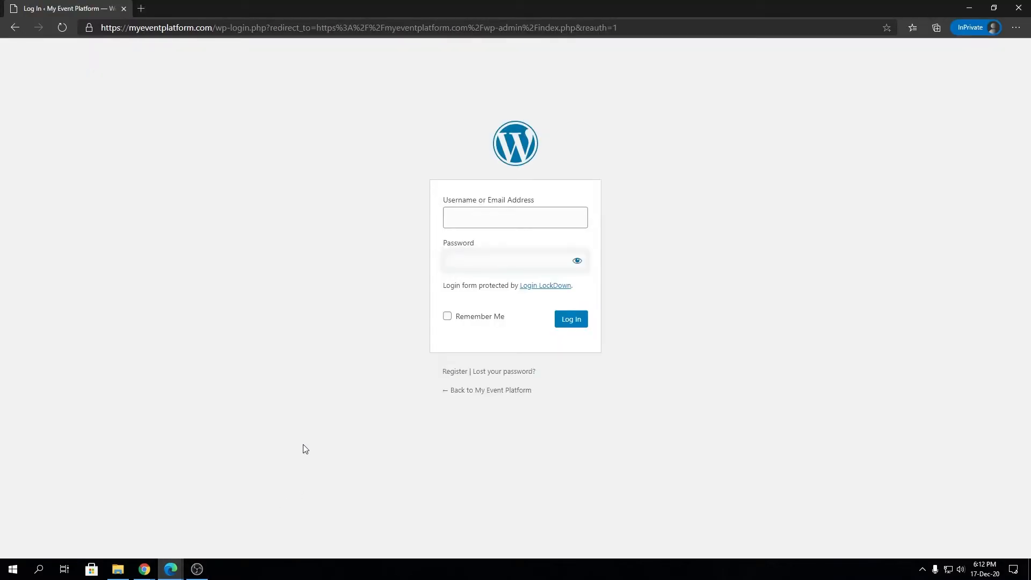
mouse_move(167, 177)
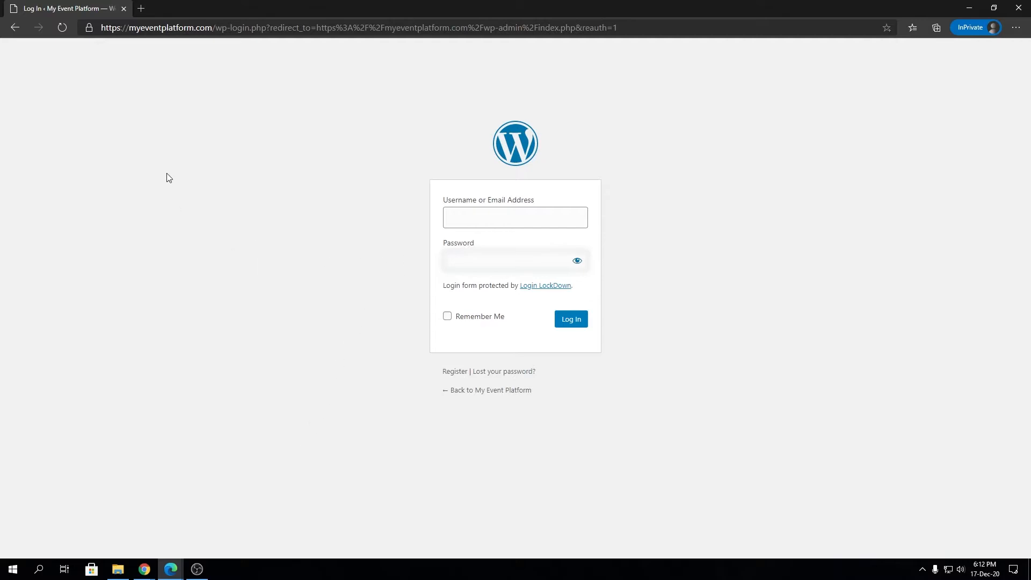
mouse_move(744, 360)
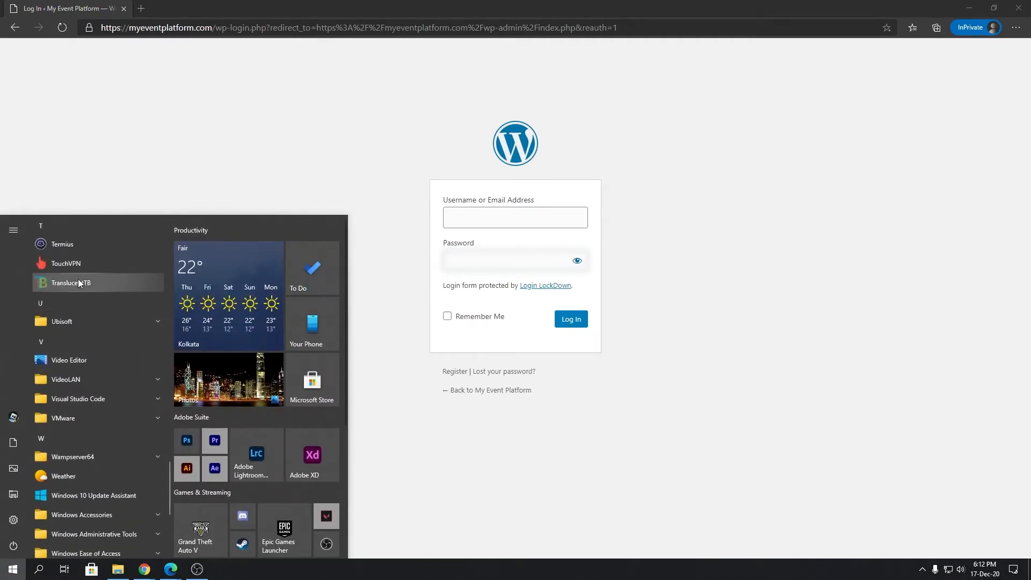
Launch TouchVPN and pick the United Kingdom server location from the country list
left_click(873, 378)
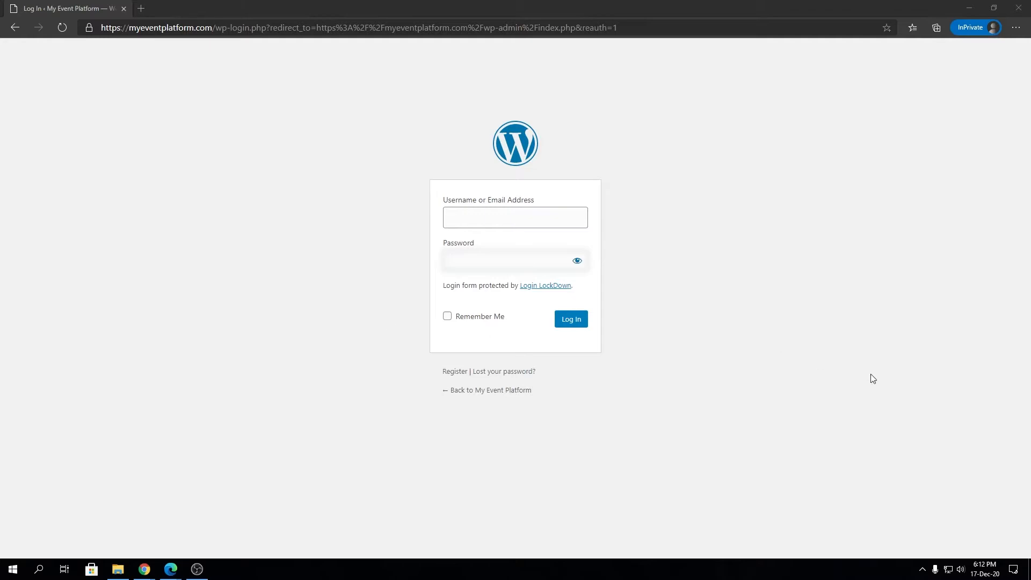
left_click(223, 570)
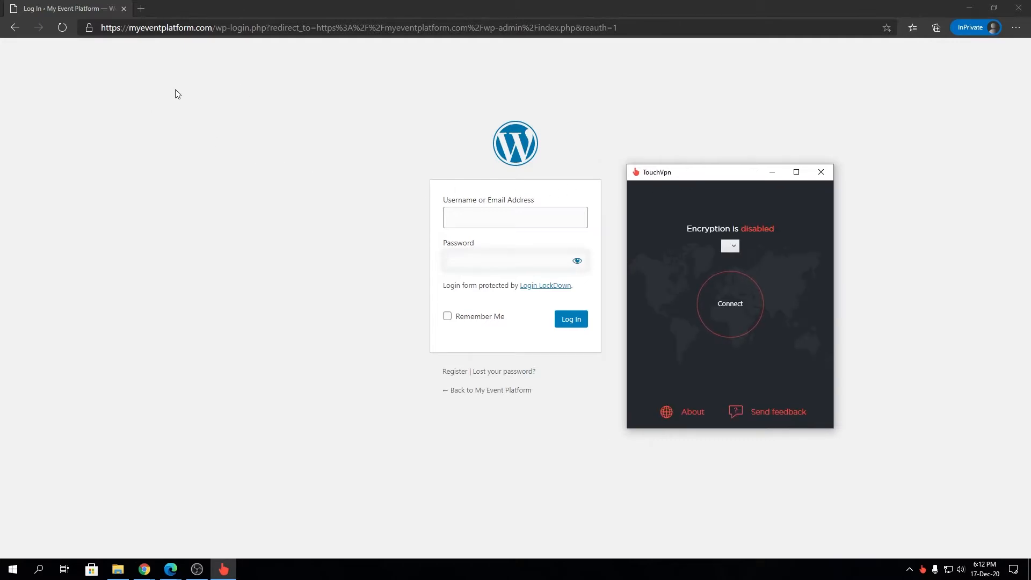
mouse_move(305, 168)
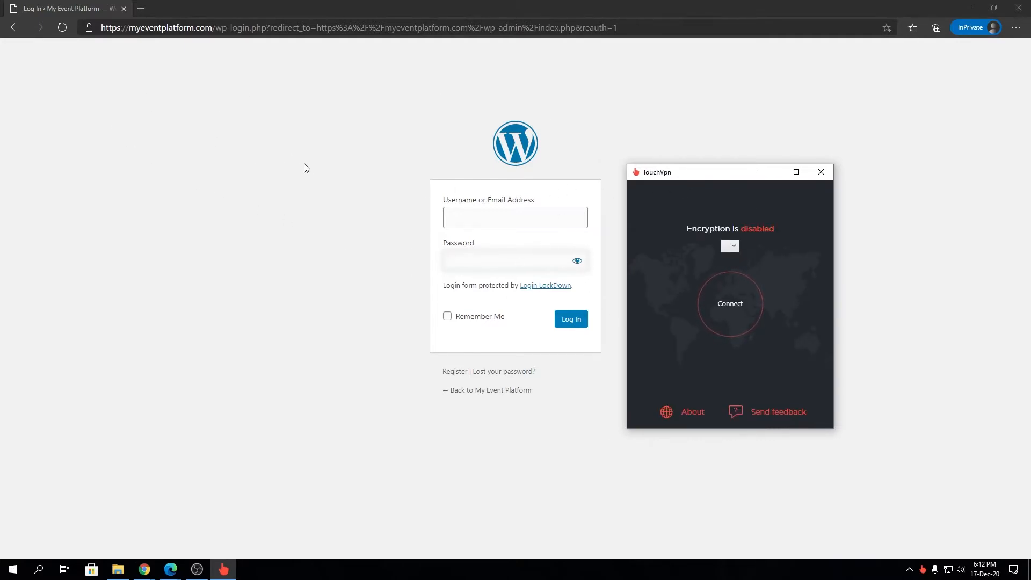
left_click(730, 245)
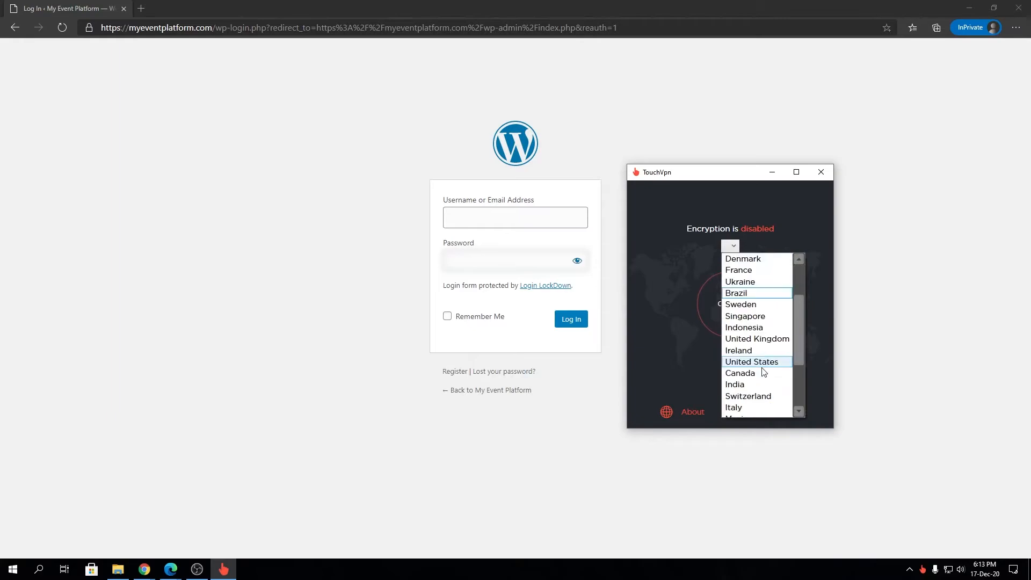
left_click(734, 384)
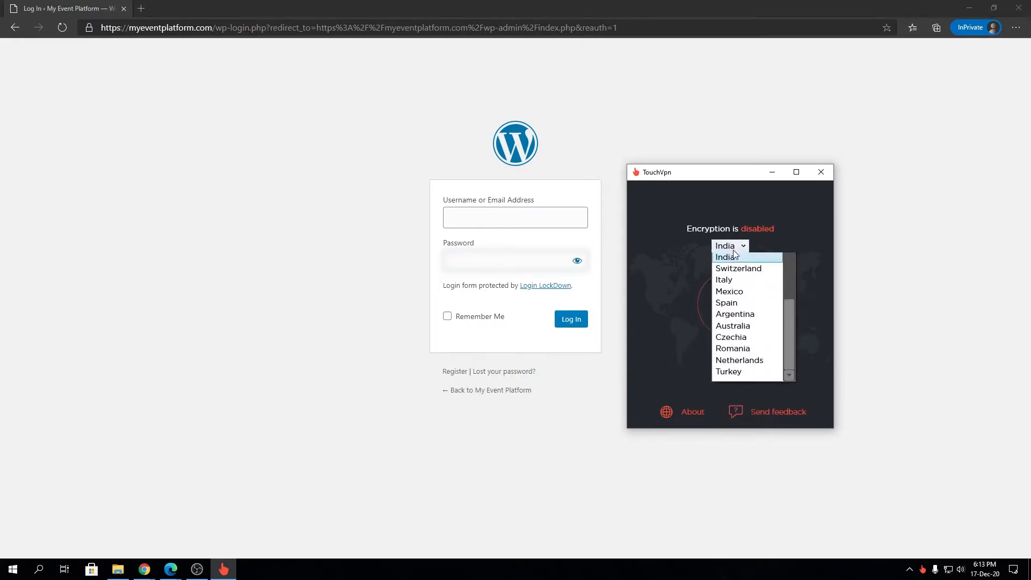
scroll("down", 3)
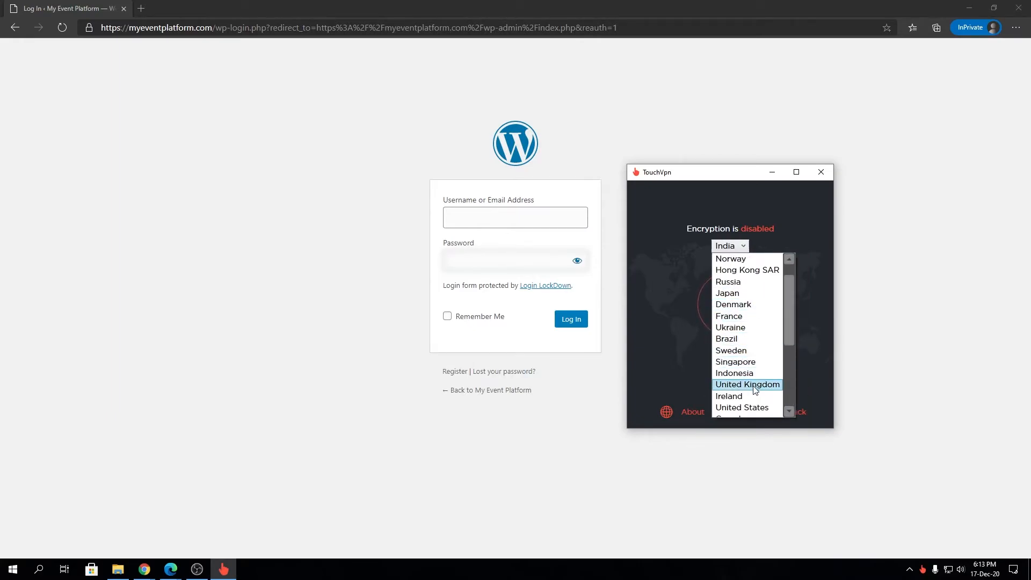
Start the VPN connection and minimize TouchVPN to reveal the login page
left_click(748, 384)
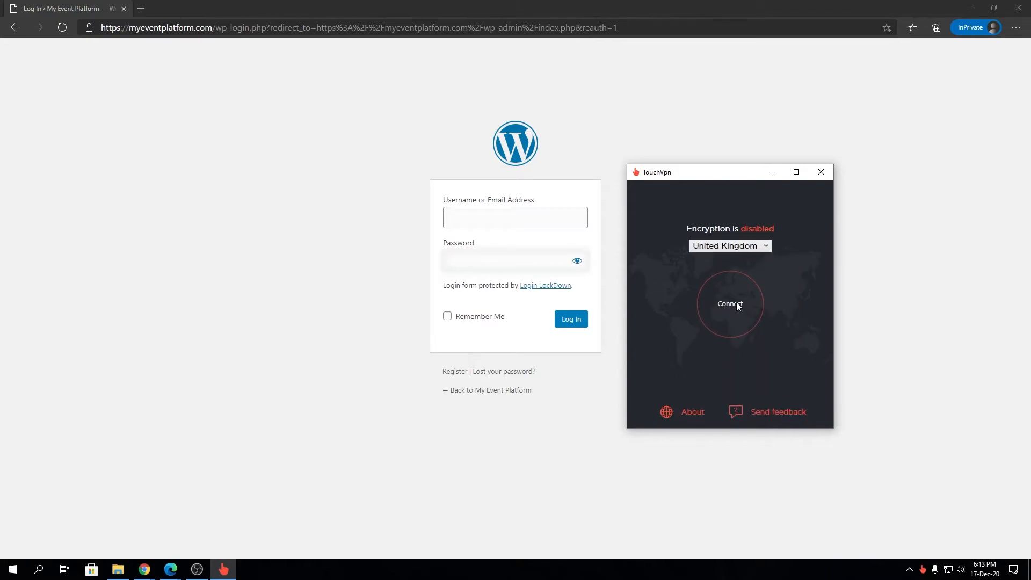
left_click(730, 304)
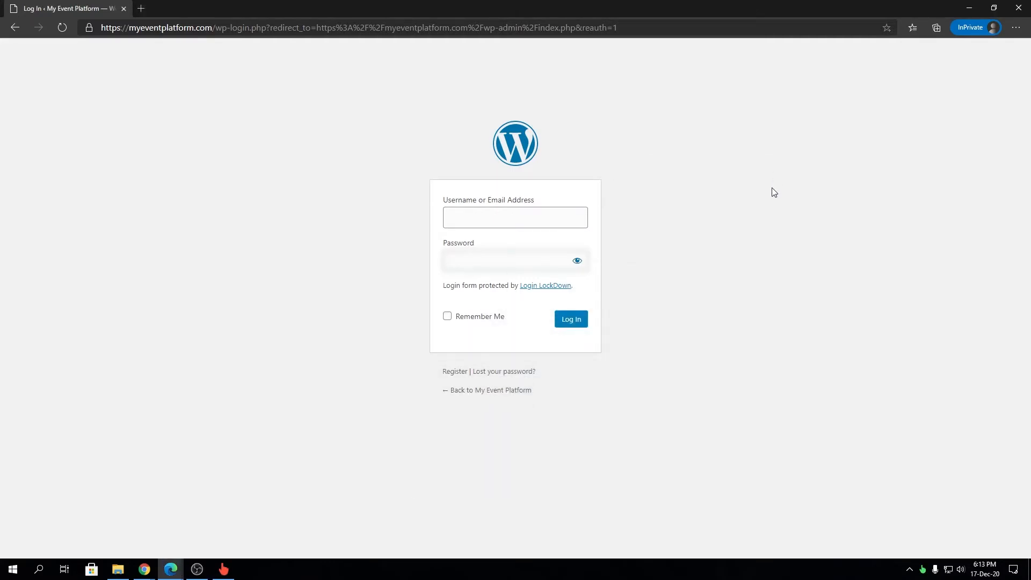
Log in as event2020 with a wrong password and highlight the masked invalid-credentials error
type("event2020")
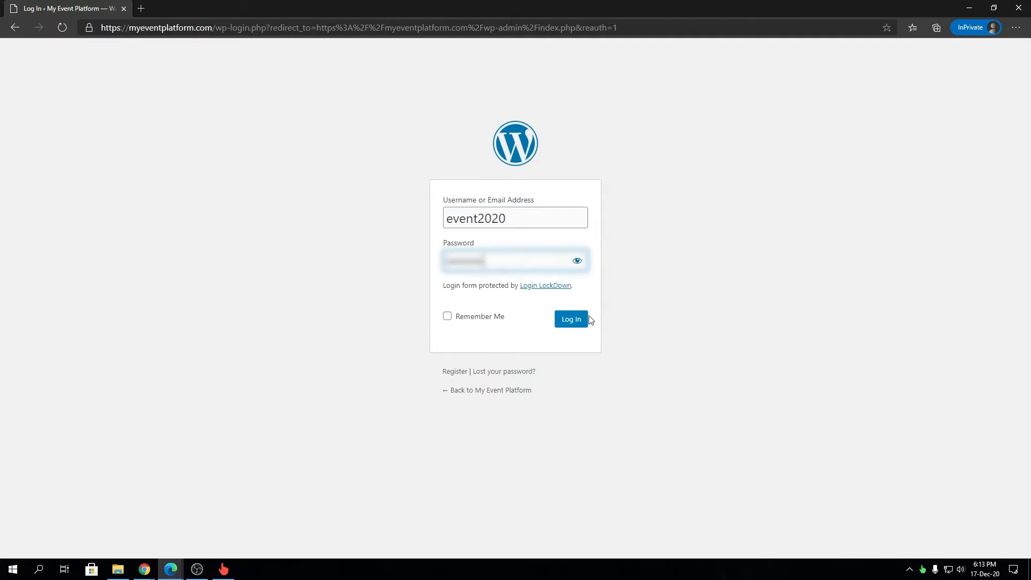
left_click(572, 319)
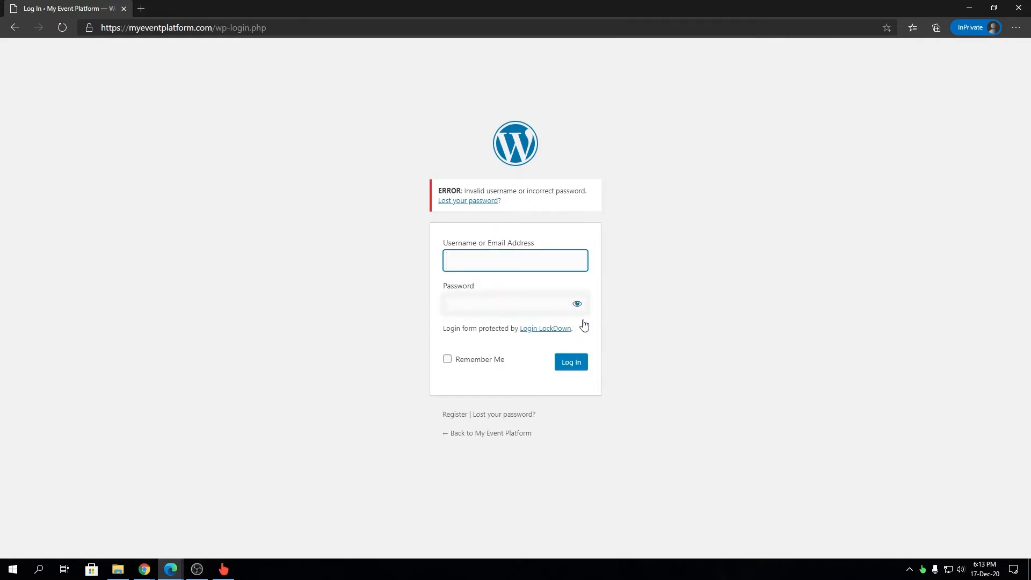
triple_click(511, 191)
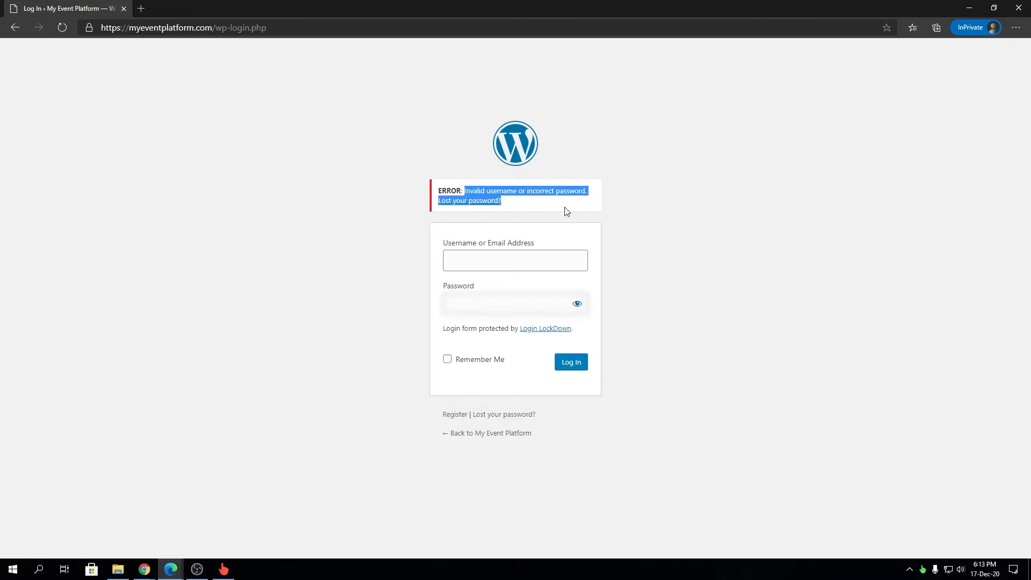
left_click(515, 260)
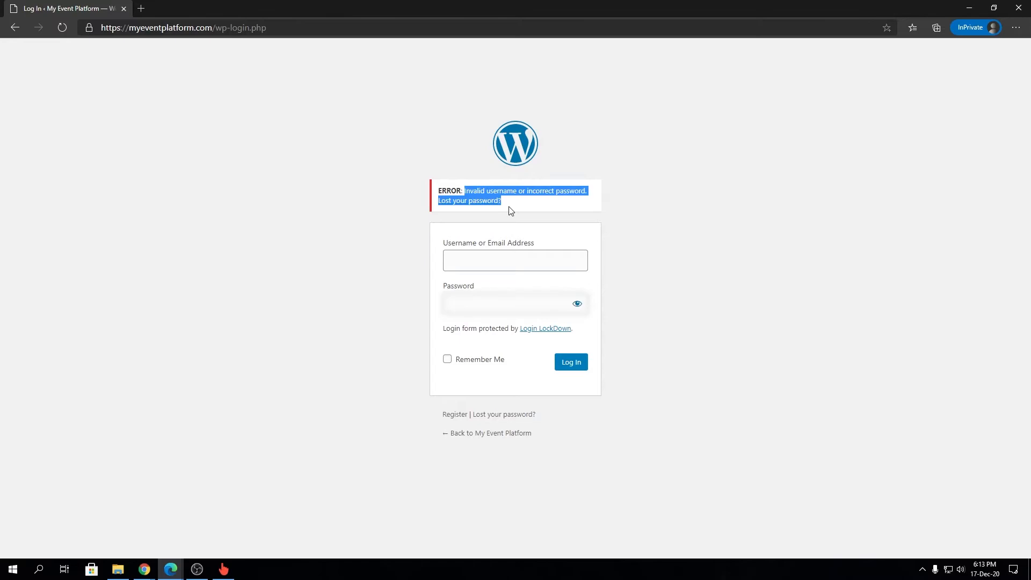
mouse_move(477, 204)
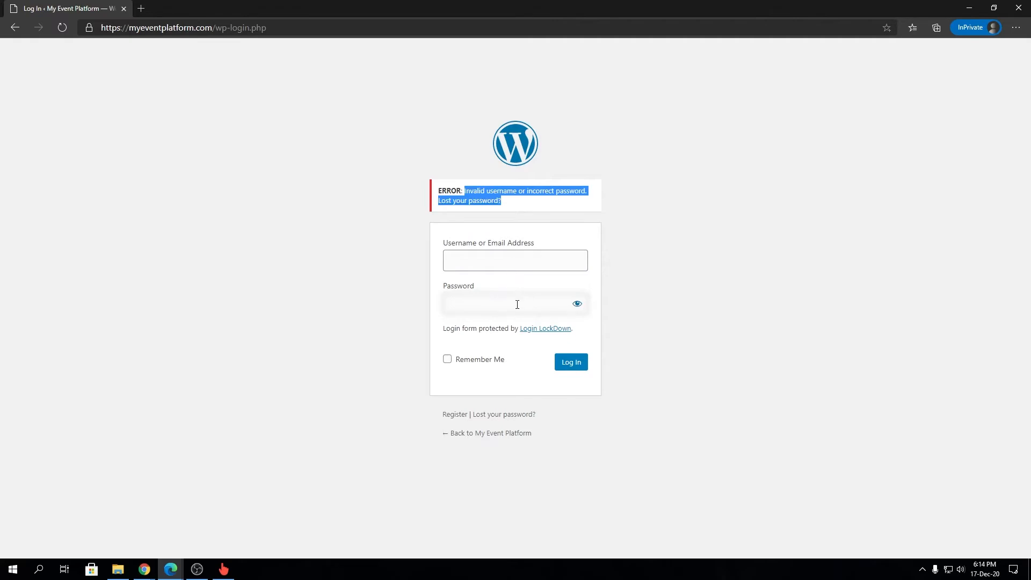
mouse_move(511, 204)
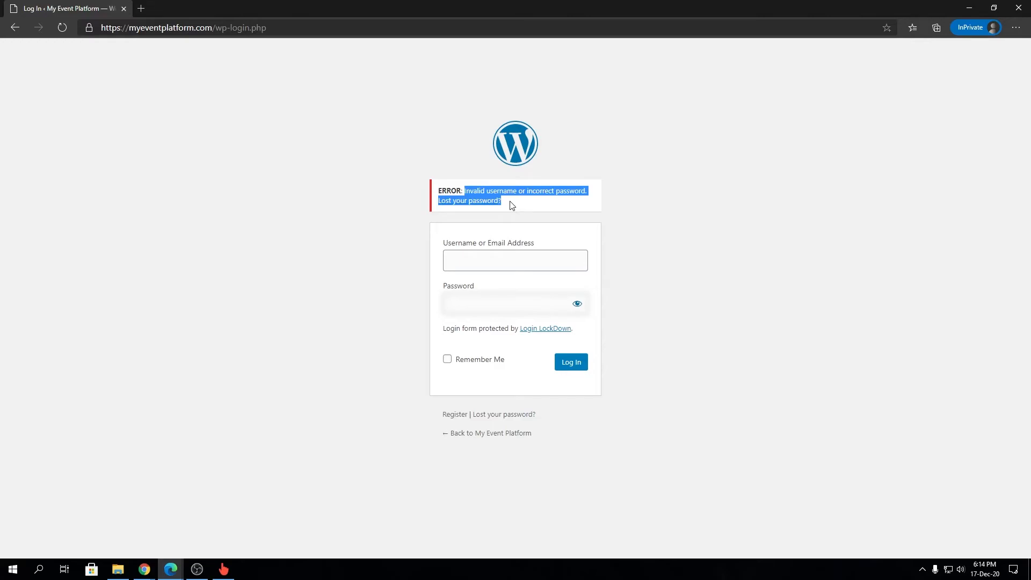
left_click(544, 329)
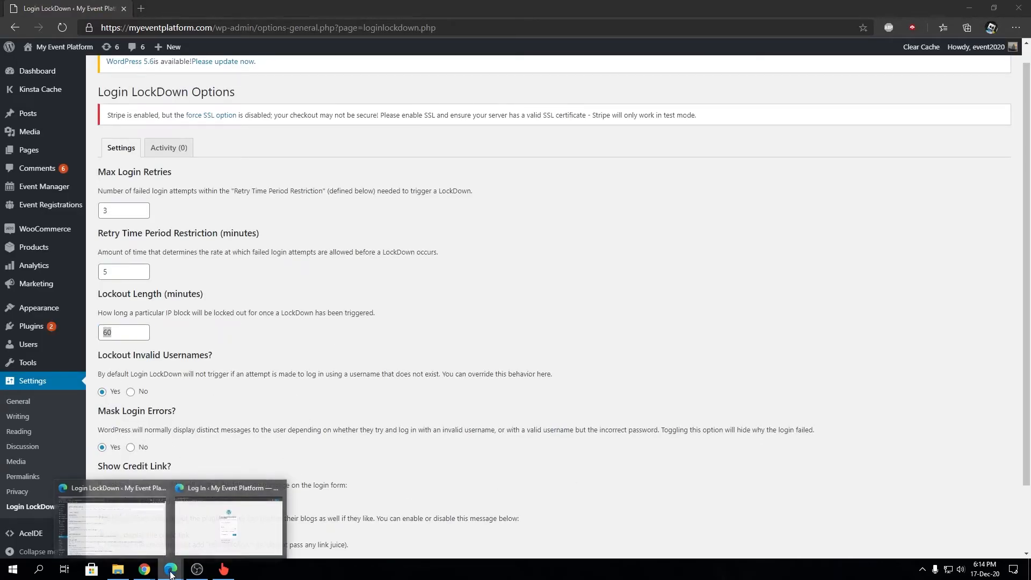
Submit the second and third failed logins with wrong usernames and passwords
left_click(228, 526)
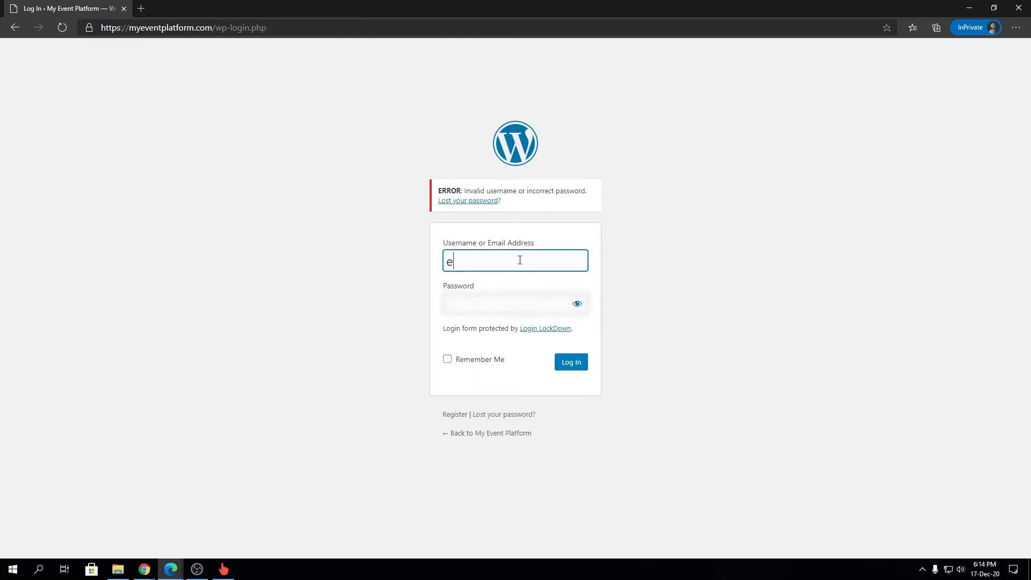
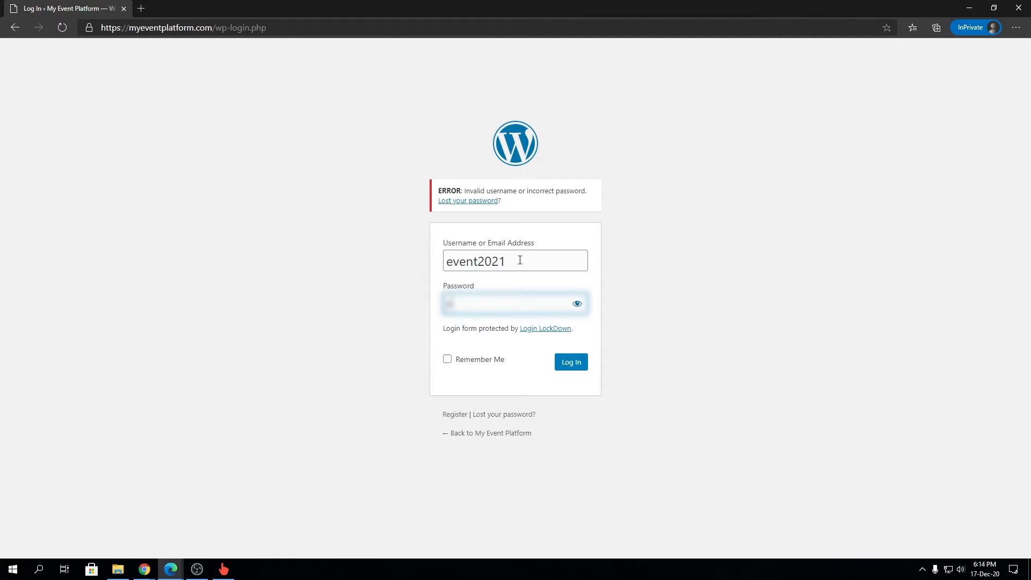
left_click(571, 362)
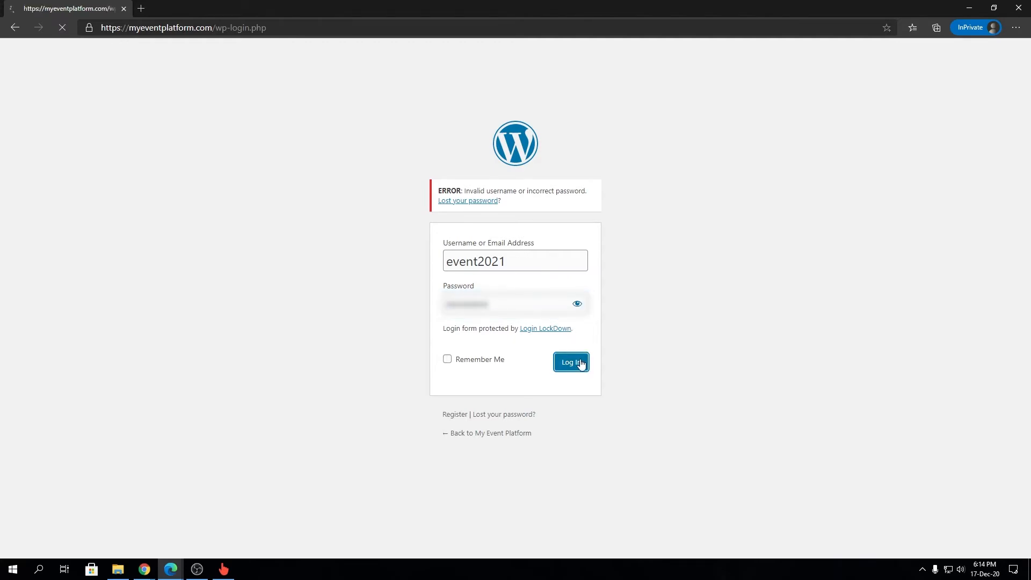
left_click(571, 362)
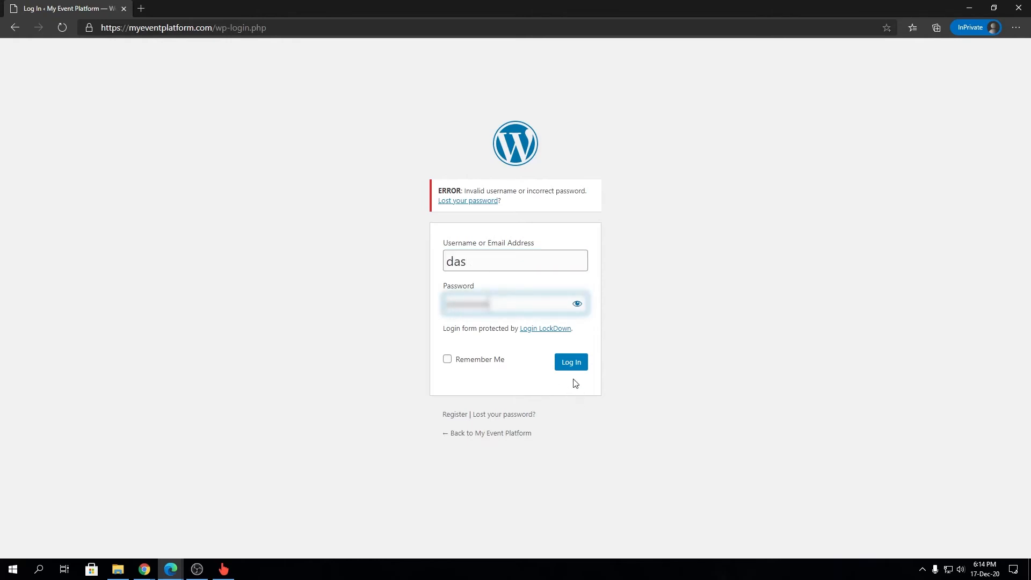
left_click(571, 362)
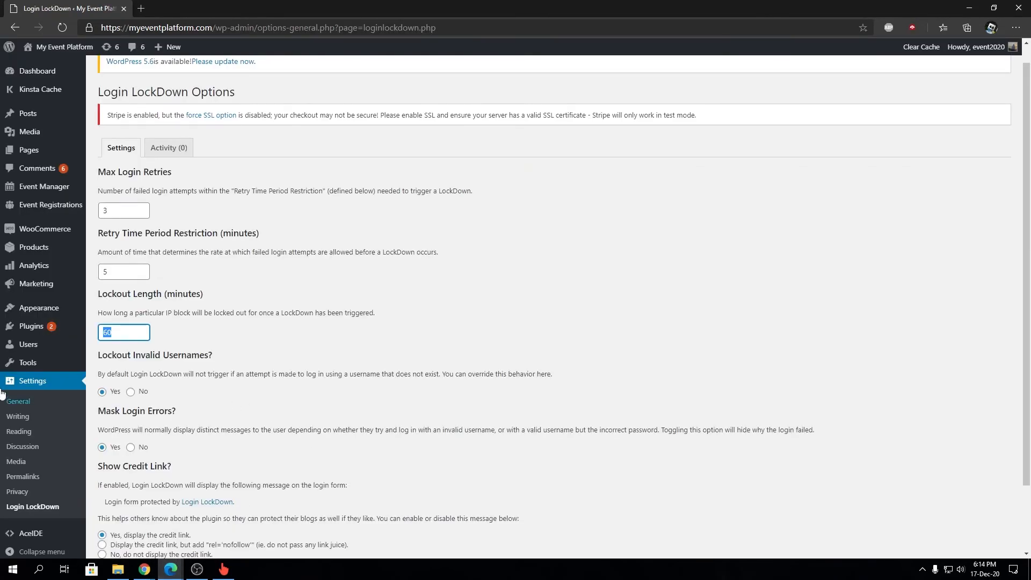
mouse_move(168, 147)
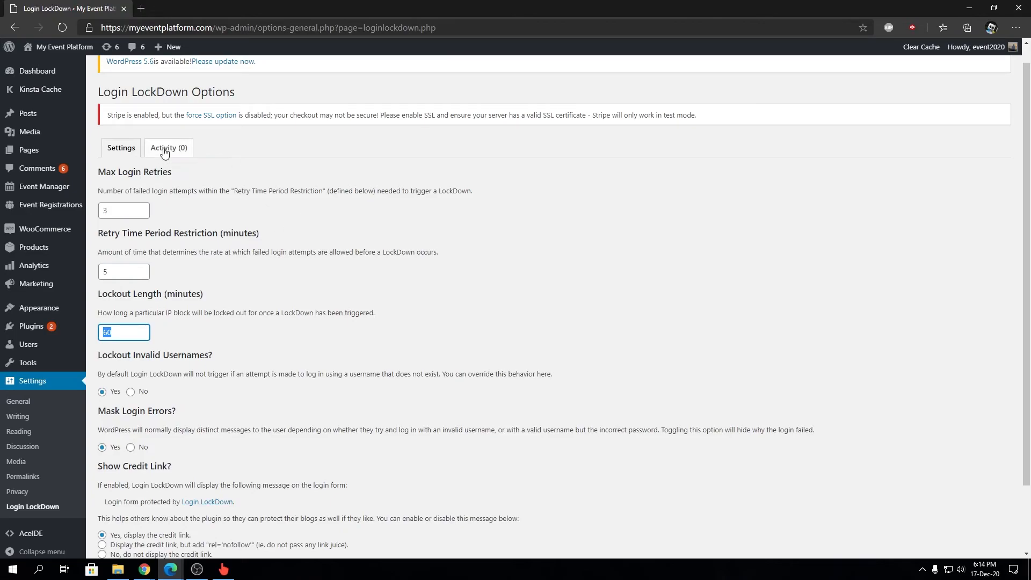
Show the Activity tab's one locked-out IP with 59 minutes left and tick it
left_click(167, 148)
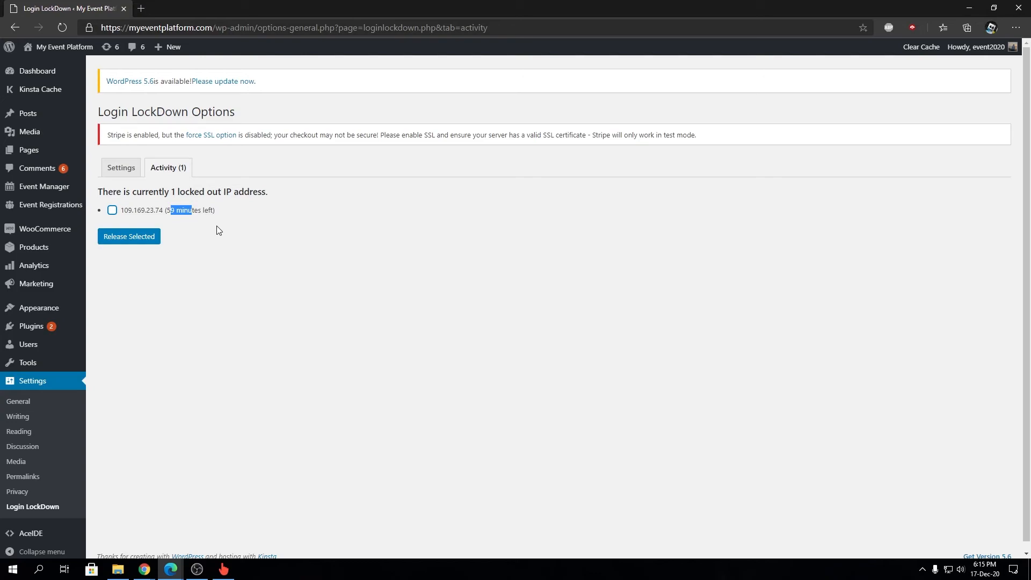
left_click(112, 211)
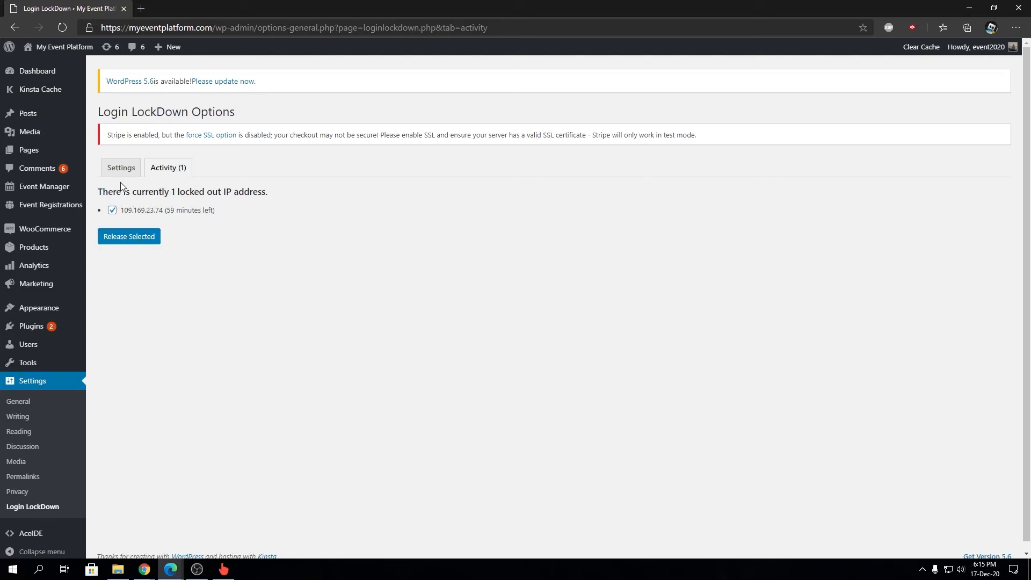
Back on the Settings tab, review Max Login Retries 3 and the 5-minute Retry Time Period
left_click(120, 168)
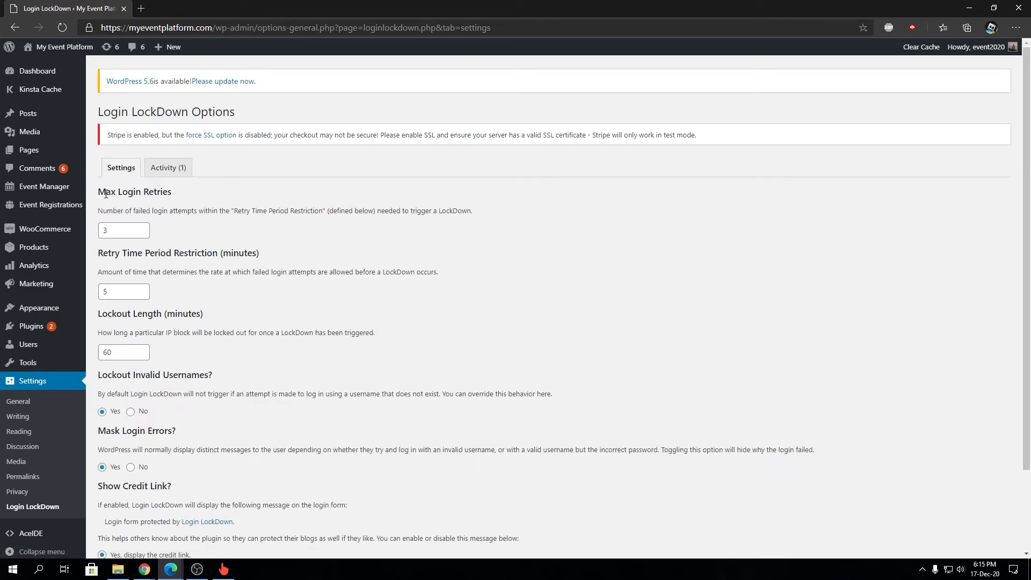
left_click(123, 230)
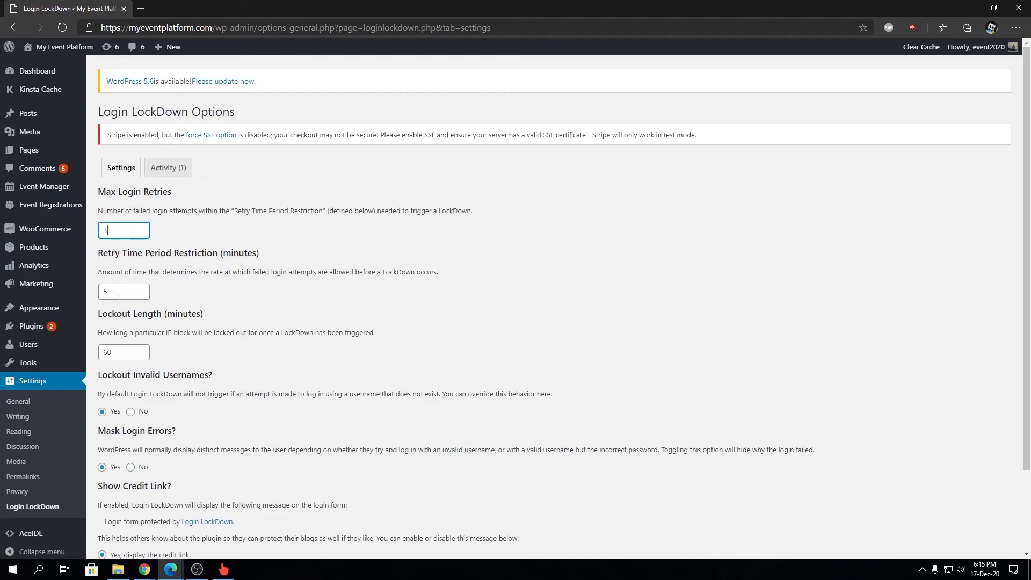
left_click(123, 292)
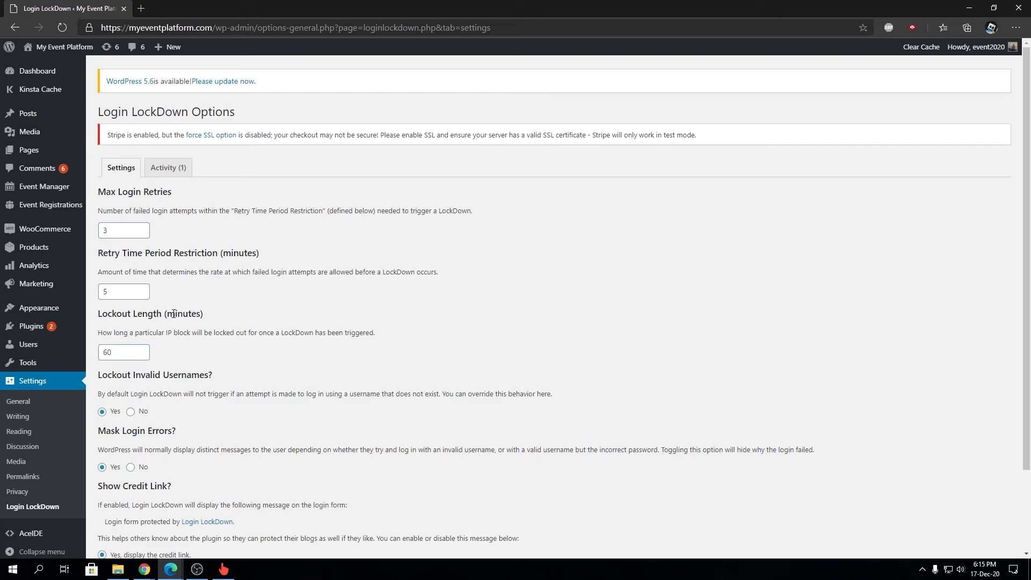
double_click(183, 314)
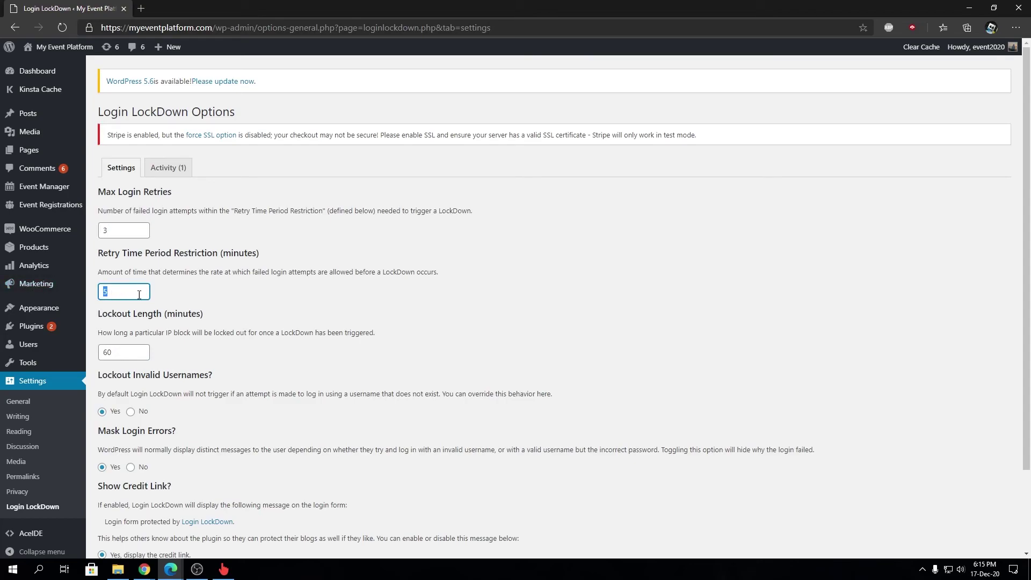
mouse_move(133, 292)
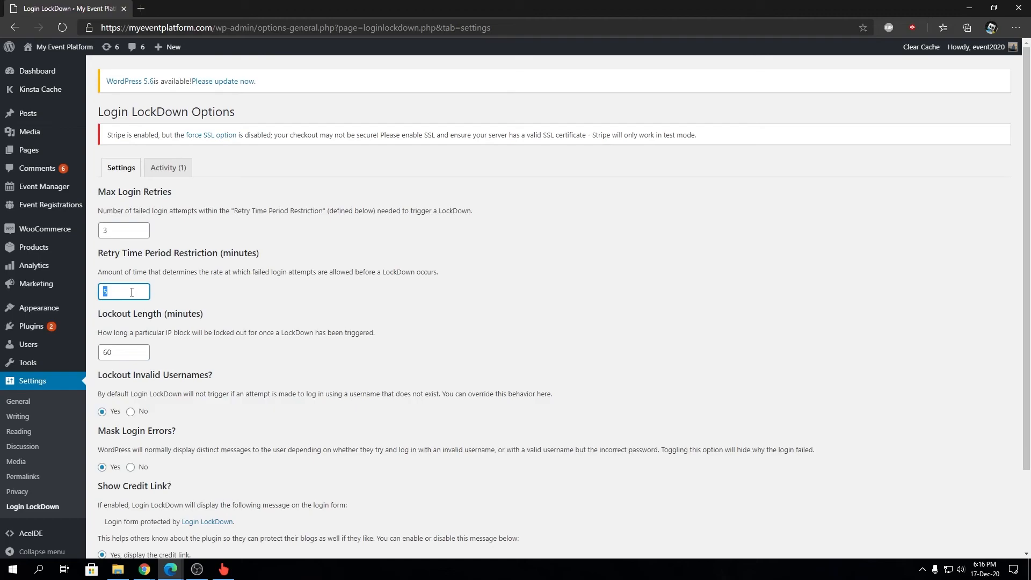
Walk through the retries, retry window and 60-minute Lockout Length fields once more
left_click(123, 230)
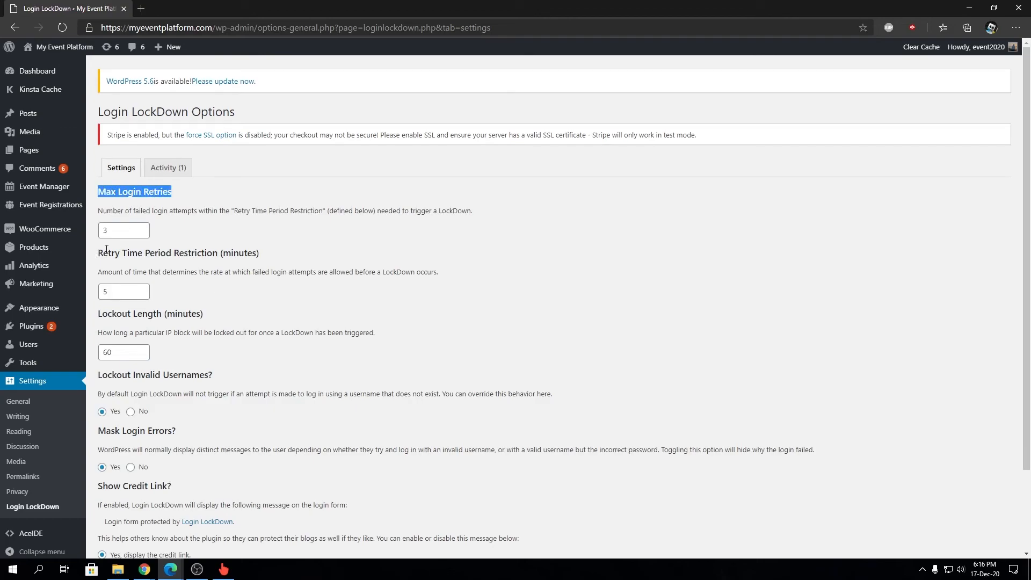
left_click(124, 230)
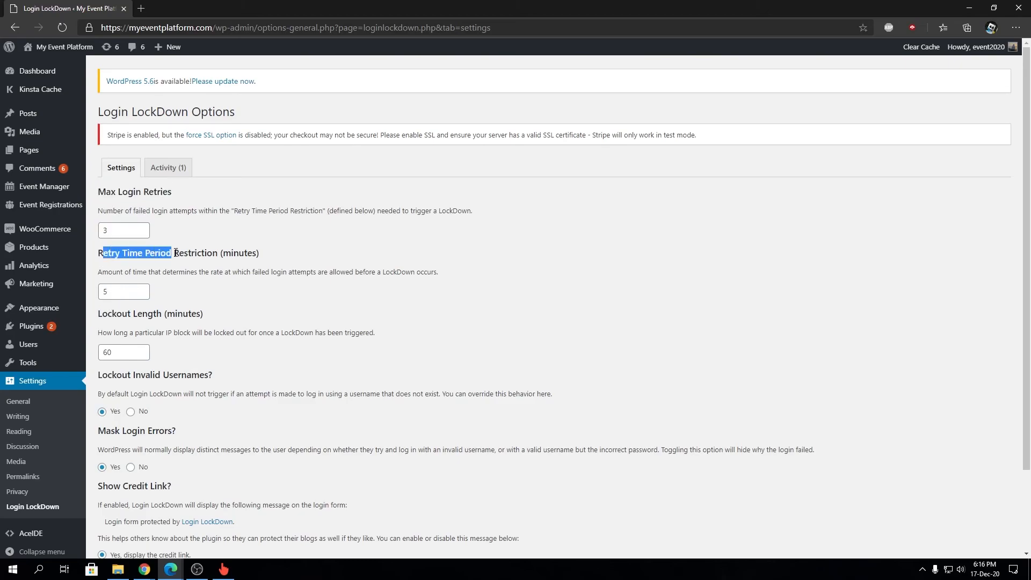
left_click(124, 292)
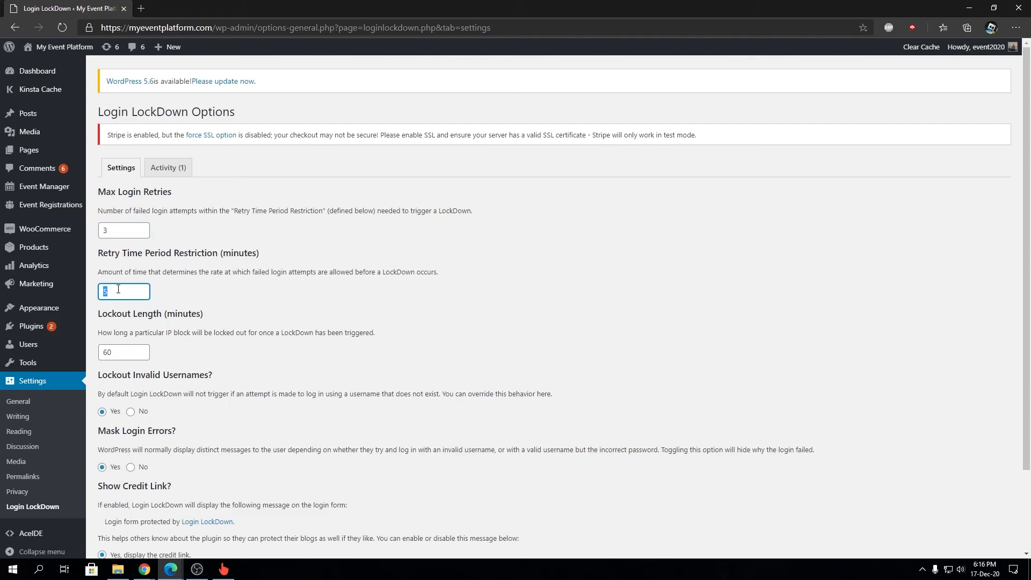
left_click(124, 351)
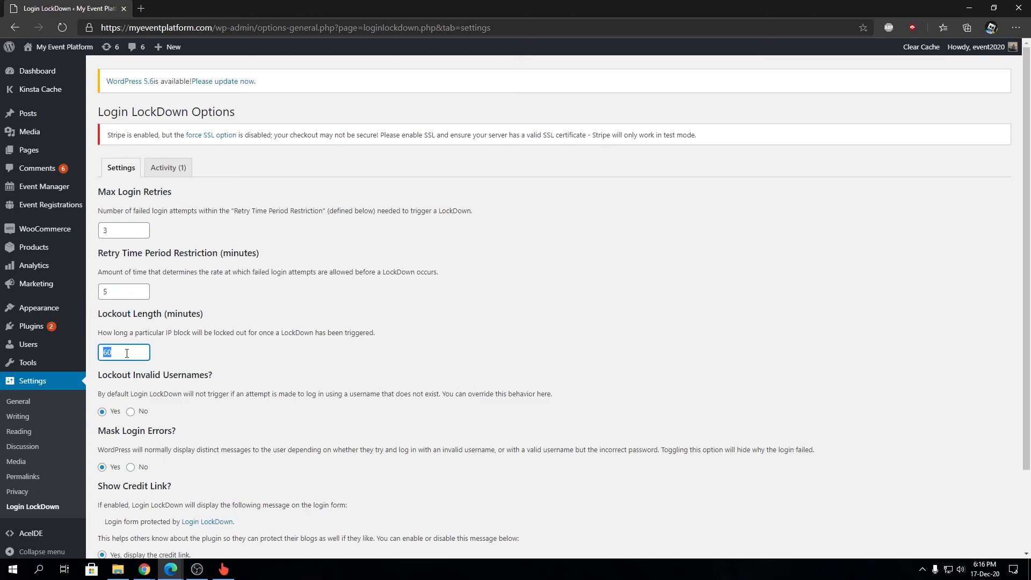
scroll("down", 3)
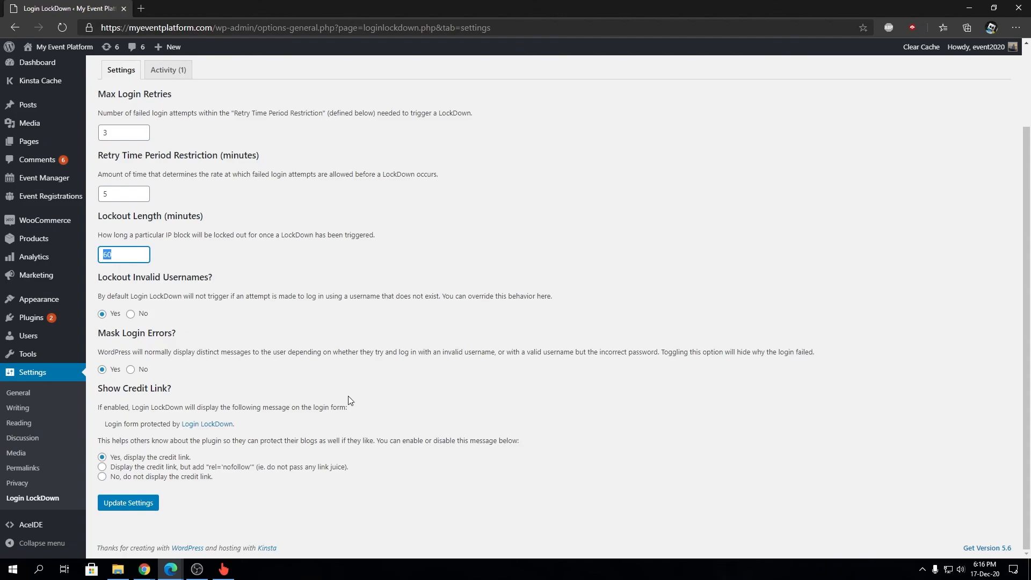
mouse_move(313, 348)
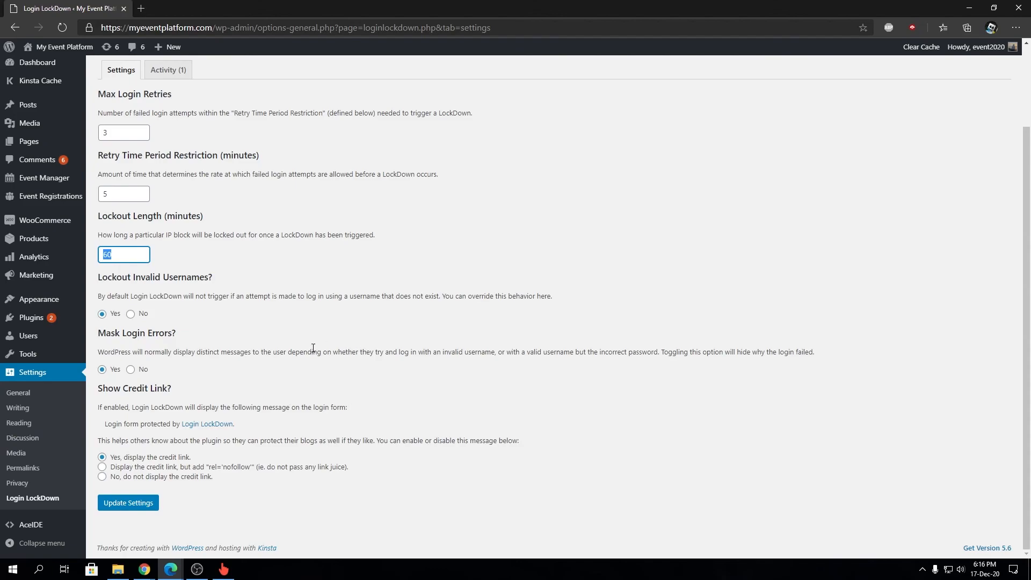